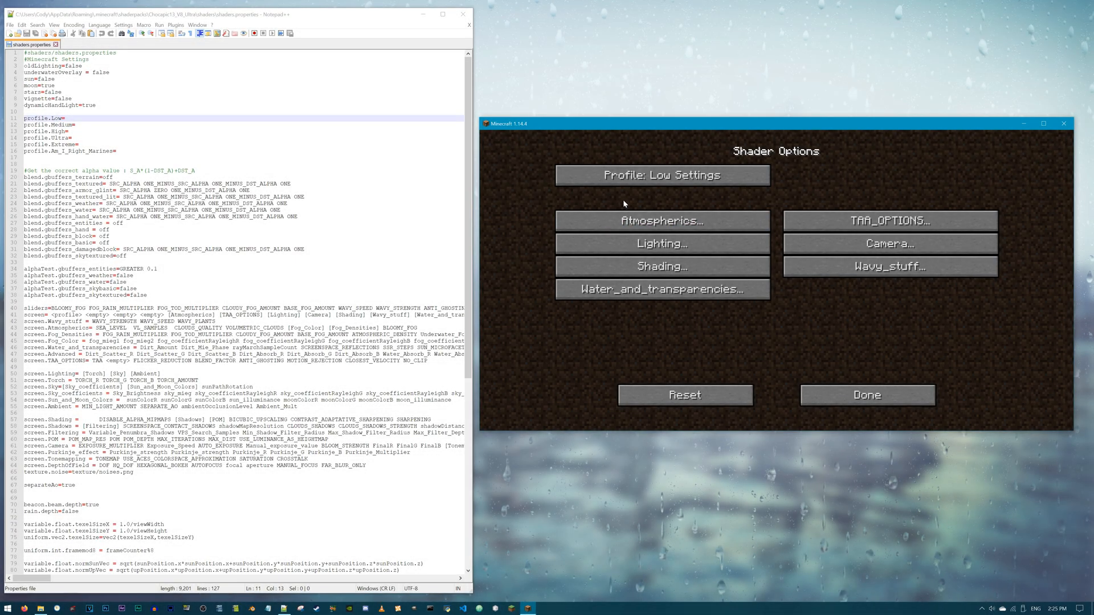
Cycle the Profile button twice to move from Low Settings to Ultra Settings
{"action": "left_click", "coordinate": [662, 175]}
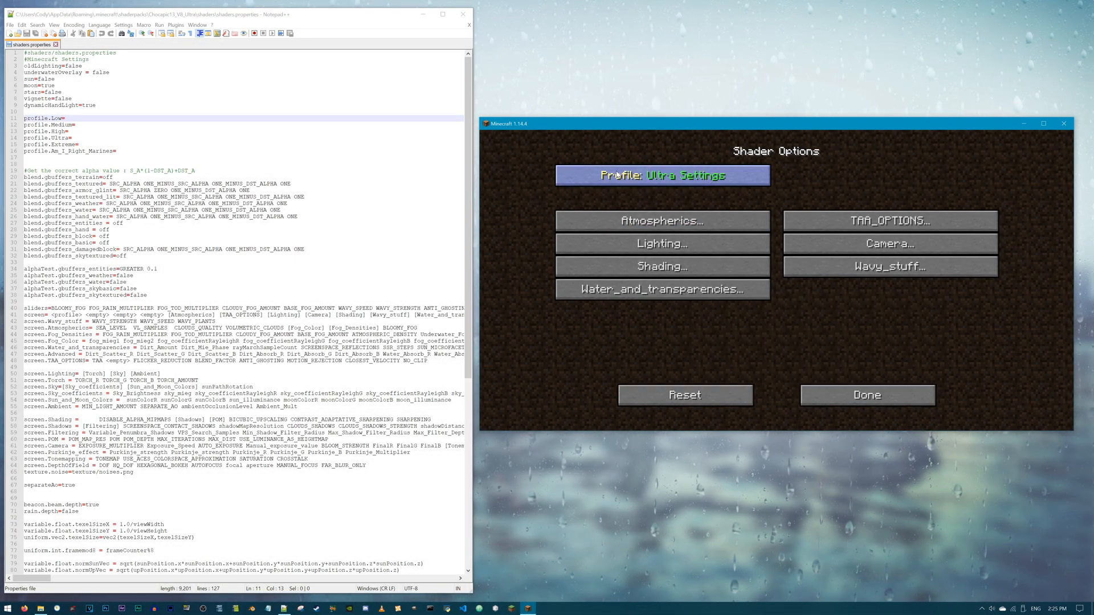
{"action": "left_click", "coordinate": [663, 175]}
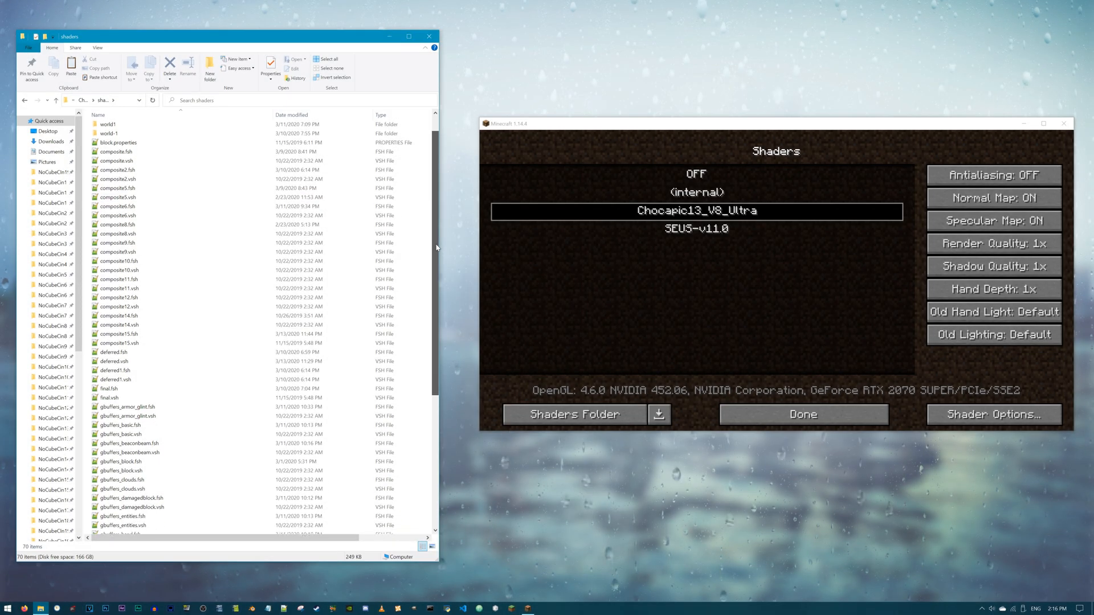
Scroll to shaders.properties in the Chocapic13 shaders folder and open it in Notepad++
{"action": "scroll", "scroll_direction": "down", "scroll_amount": 3}
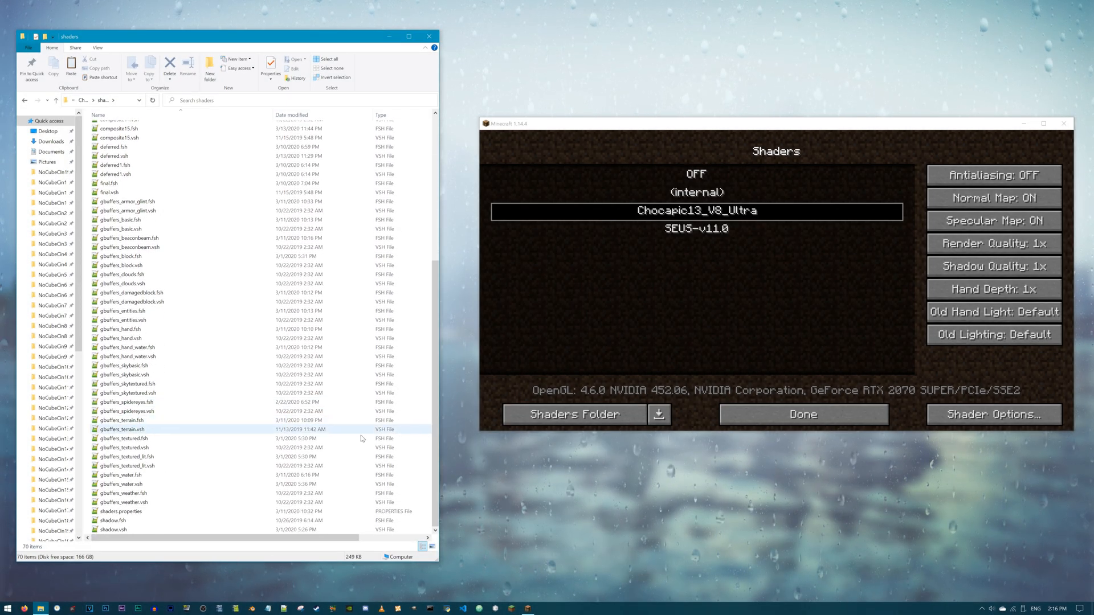
{"action": "left_click", "coordinate": [121, 510]}
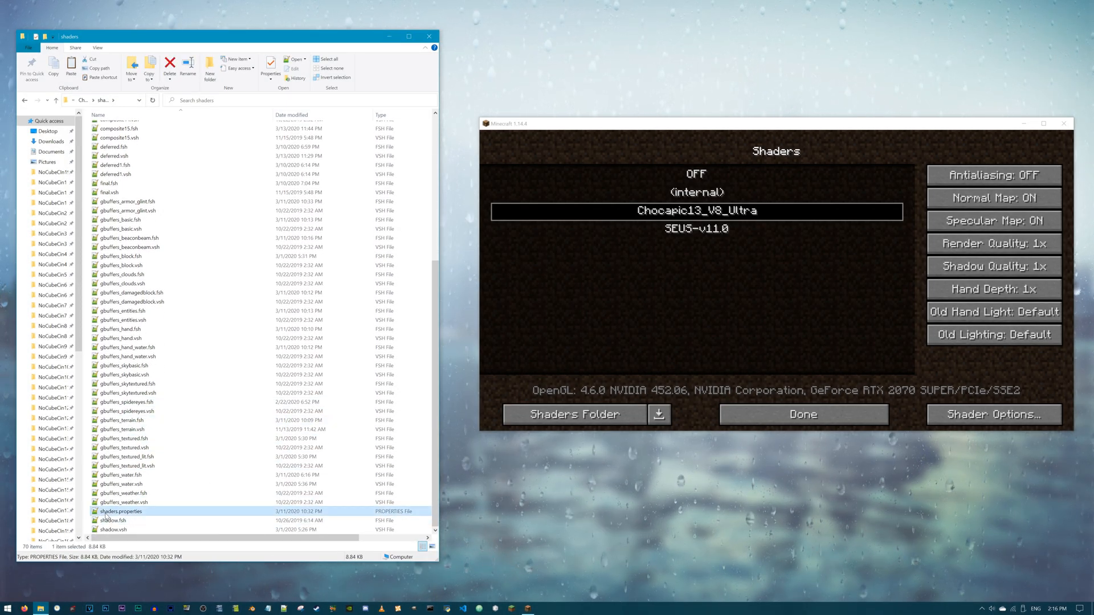
{"action": "double_click", "coordinate": [120, 511]}
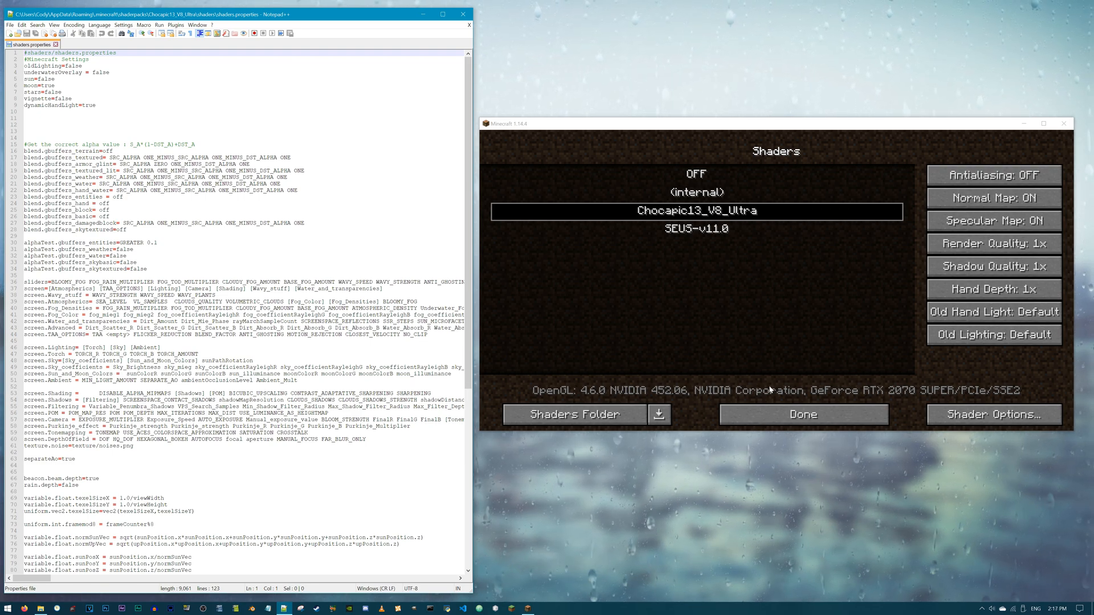
Insert <empty> placeholder entries after <profile> on the main screen line
{"action": "left_click", "coordinate": [993, 414]}
{"action": "type", "text": " <profile> "}
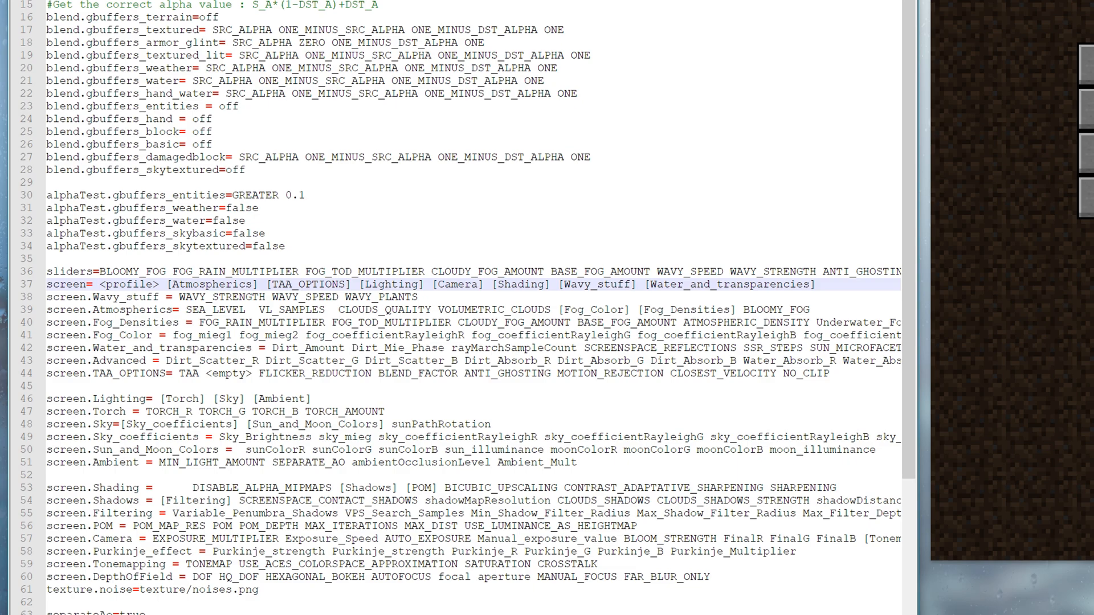
{"action": "type", "text": "empty> <empty> <empty"}
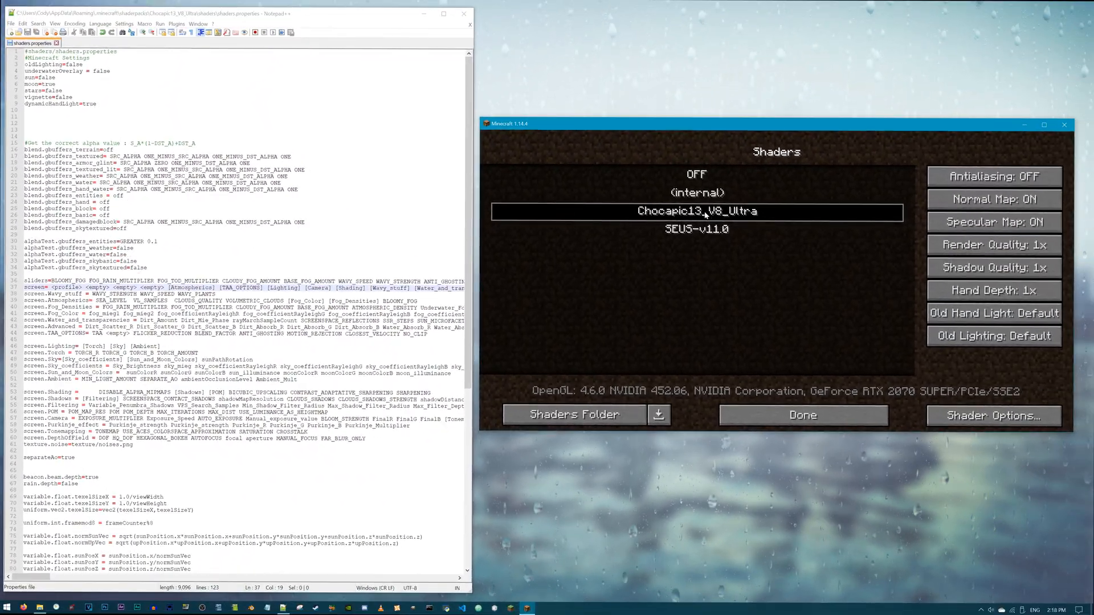
Open Shader Options to see the blank slots before Atmospherics
{"action": "left_click", "coordinate": [994, 416]}
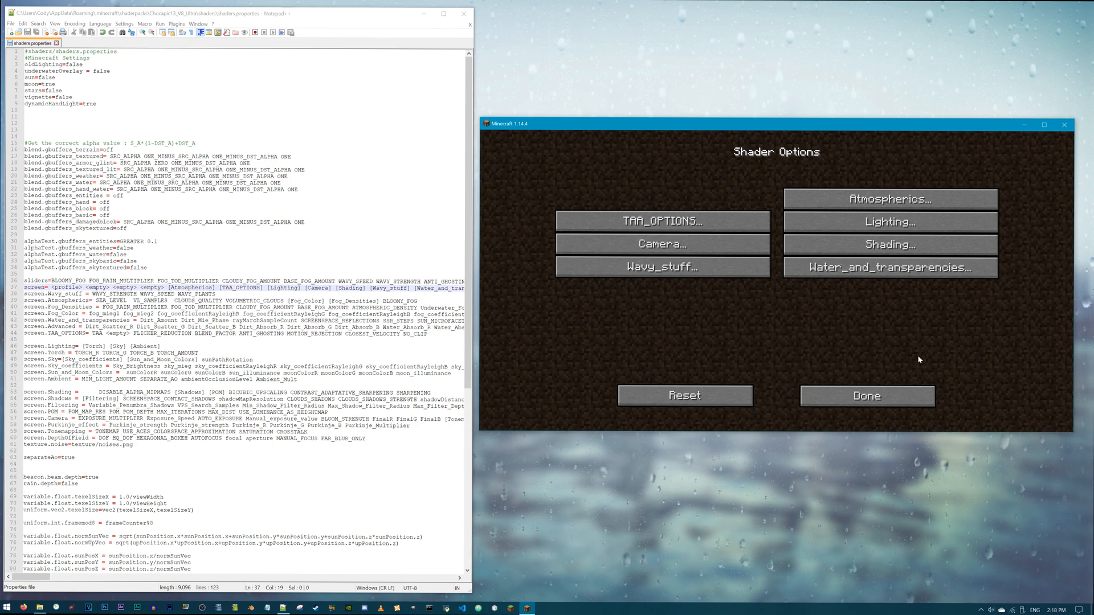
{"action": "mouse_move", "coordinate": [836, 320]}
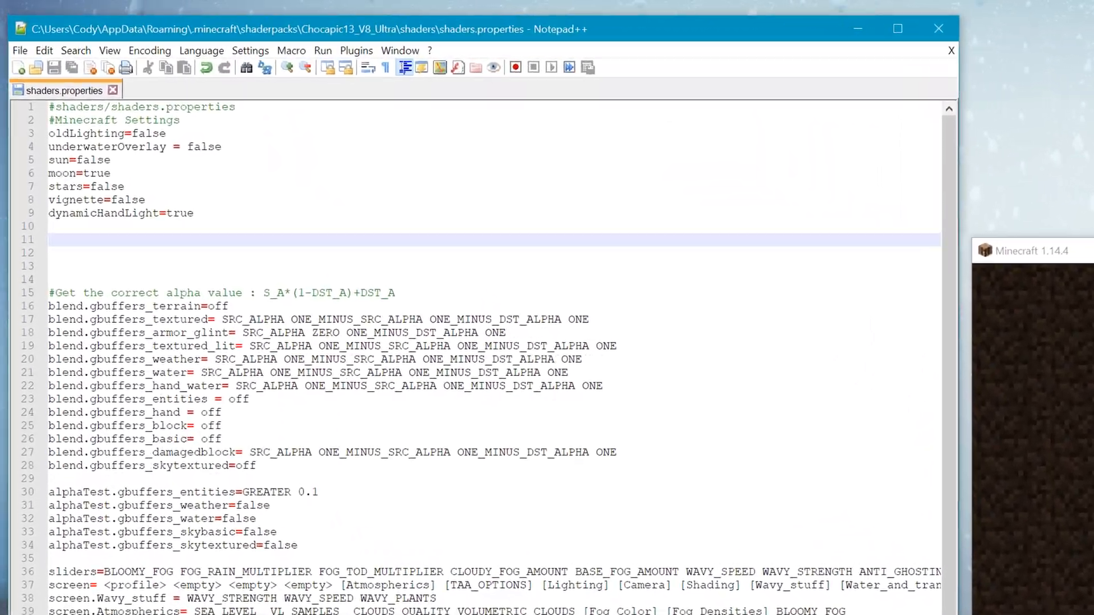
Add profile.Low=, profile.Medium=, profile.High=, profile.Ultra= and profile.Extreme= lines after dynamicHandLight
{"action": "type", "text": "profile.Me"}
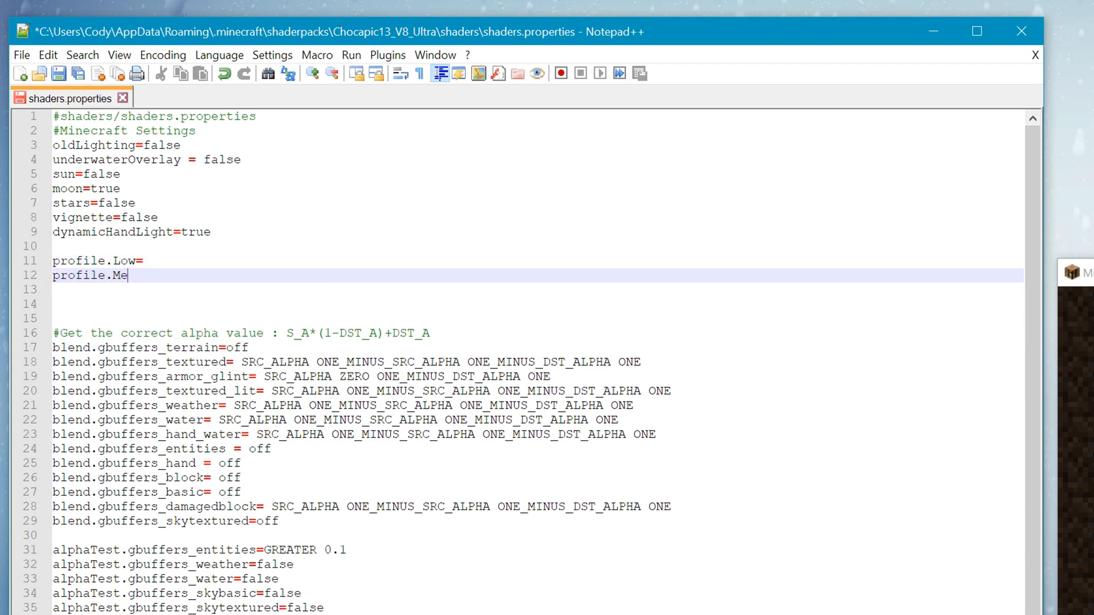
{"action": "type", "text": "dium="}
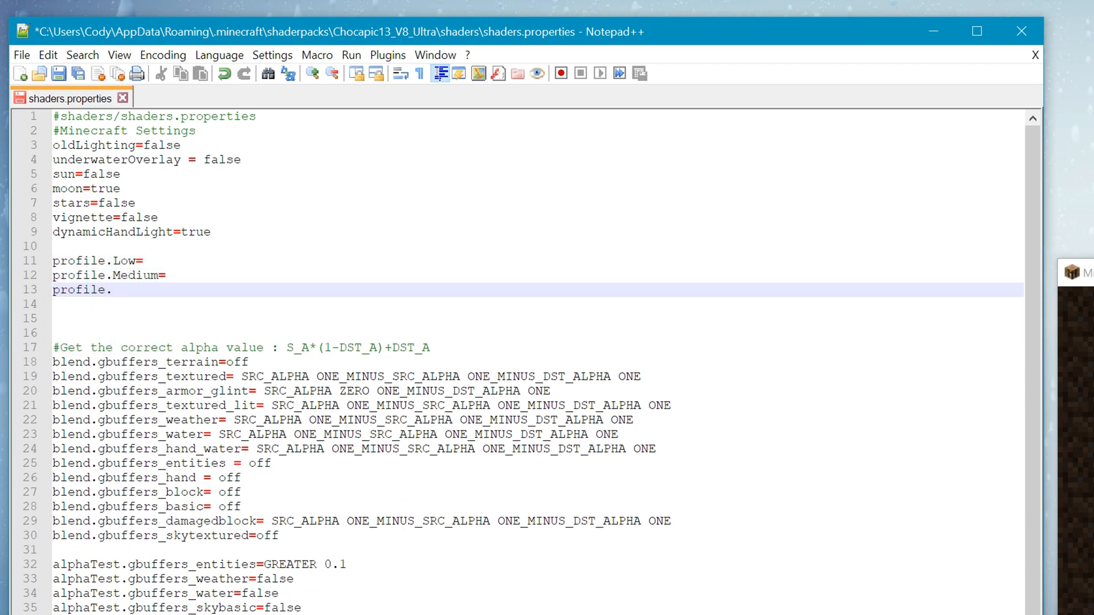
{"action": "type", "text": "High="}
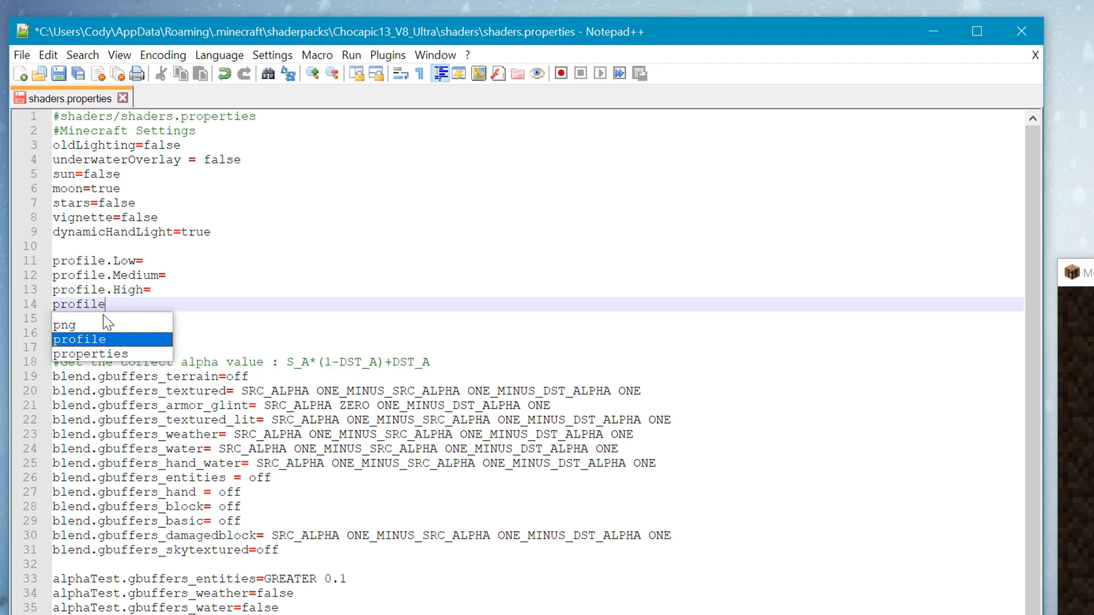
{"action": "type", "text": ".Ultra="}
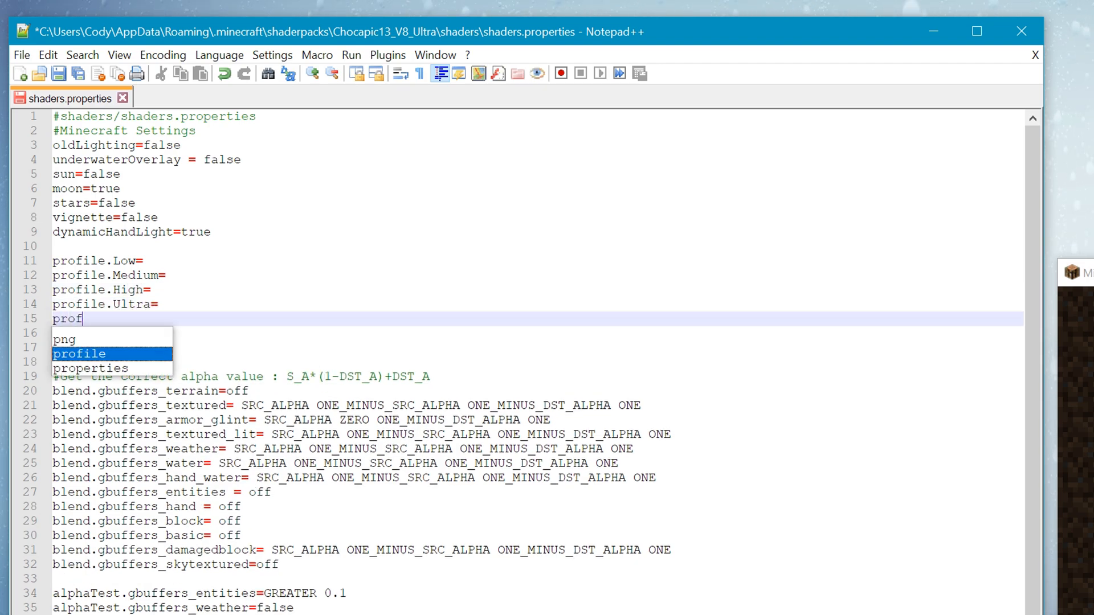
{"action": "type", "text": "ile.Extreme"}
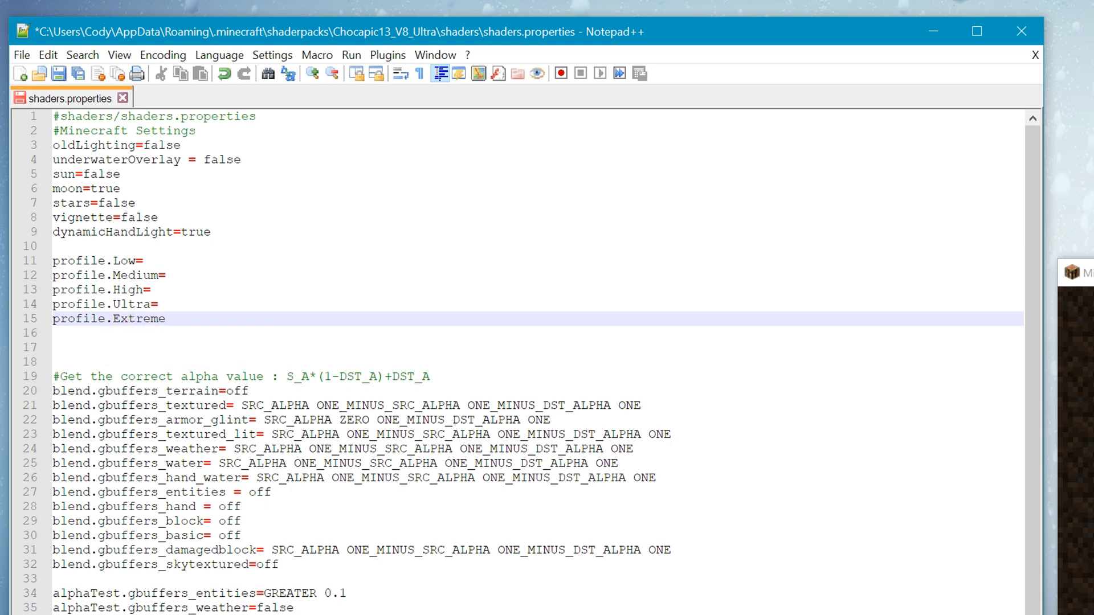
{"action": "type", "text": "="}
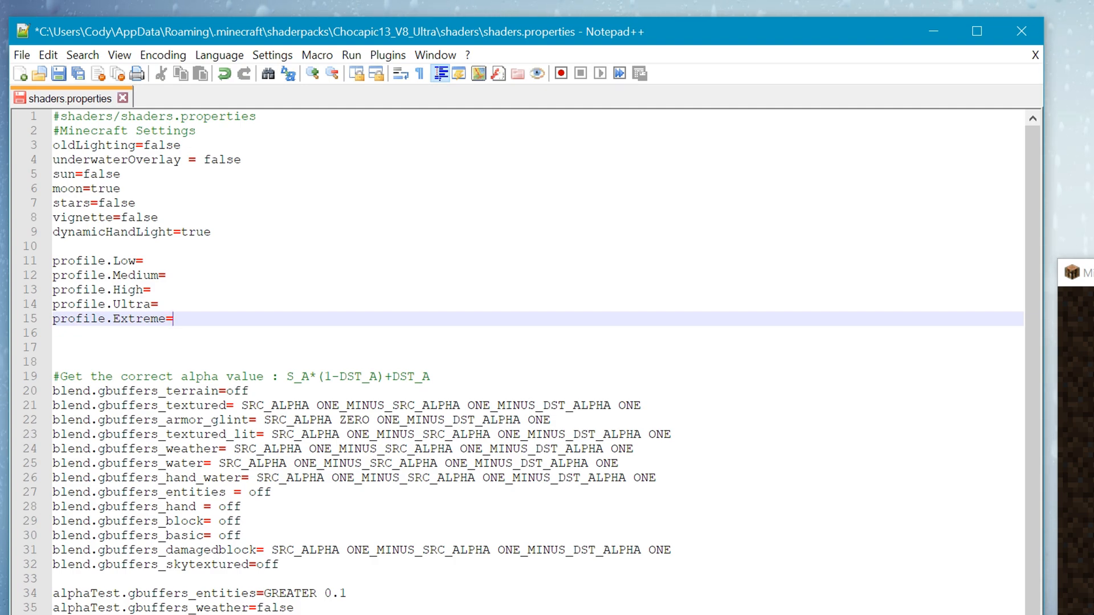
Add a profile.Am_I_right_marines= line below the Extreme profile
{"action": "double_click", "coordinate": [78, 319]}
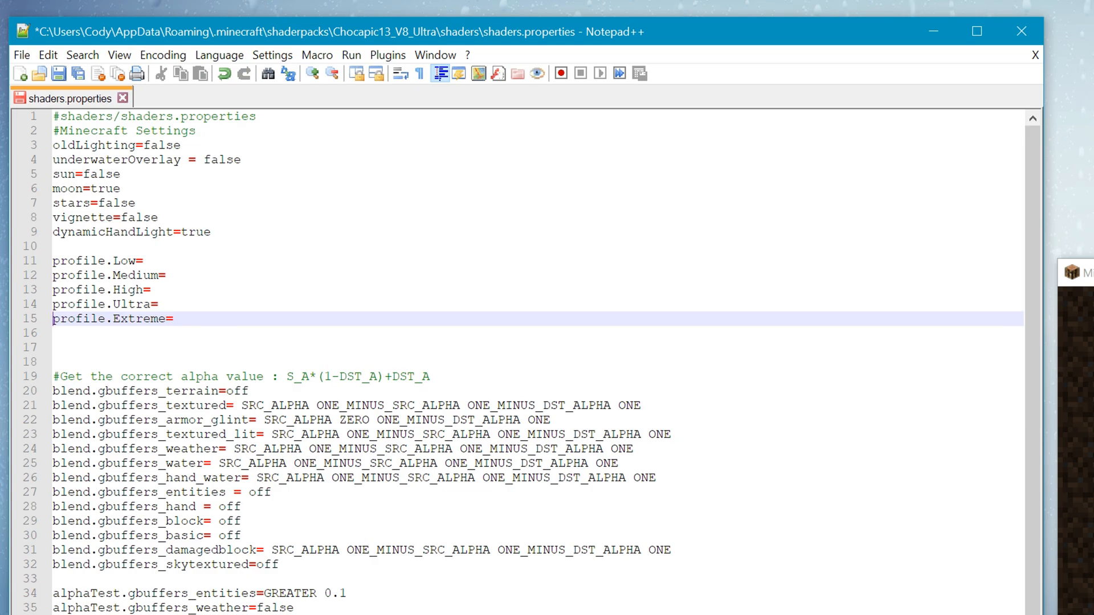
{"action": "type", "text": "profile.Am_I"}
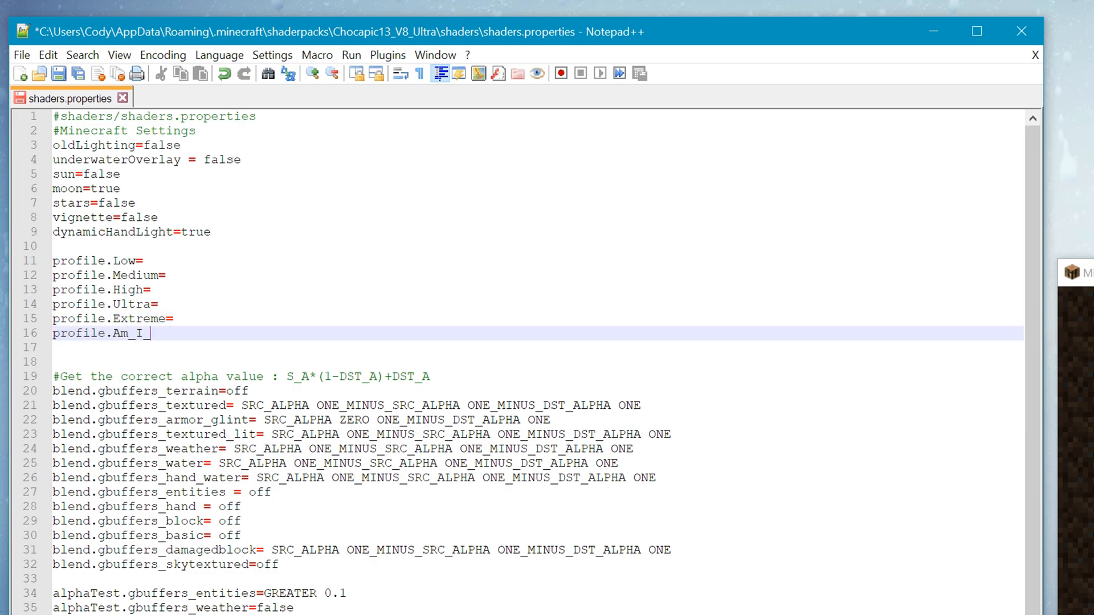
{"action": "type", "text": "_right_marines="}
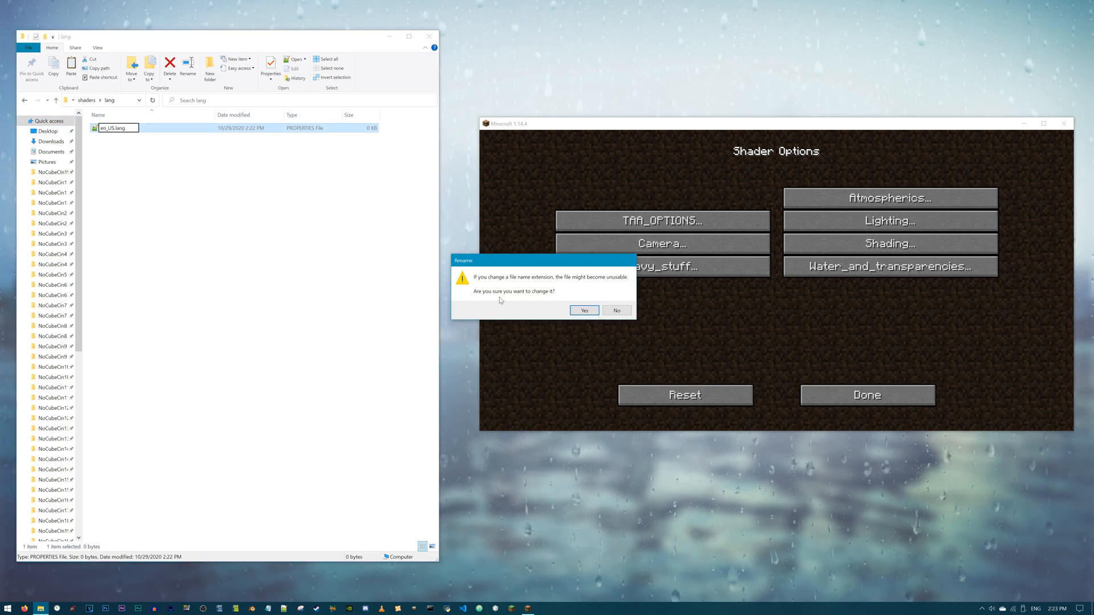
Confirm the extension change so the new file becomes en_US.lang
{"action": "left_click", "coordinate": [584, 310]}
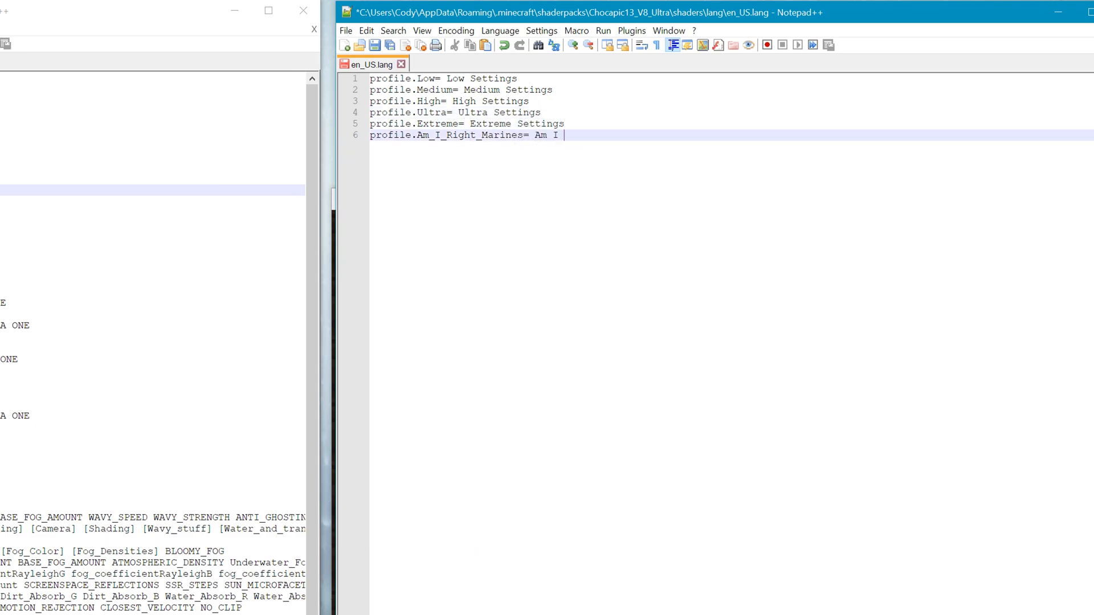
Give the last profile the display name 'Am I Right Marines?!' in en_US.lang
{"action": "type", "text": "Right Marines?!"}
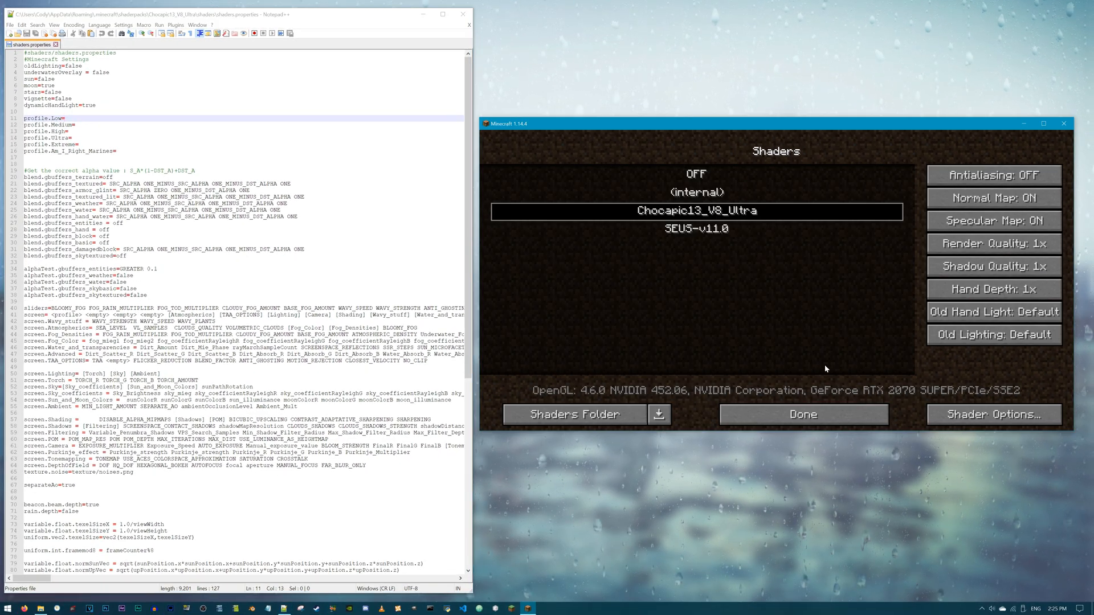
Open Chocapic13 Shader Options and cycle Profile to 'Am I Right Marines?!'
{"action": "left_click", "coordinate": [992, 414]}
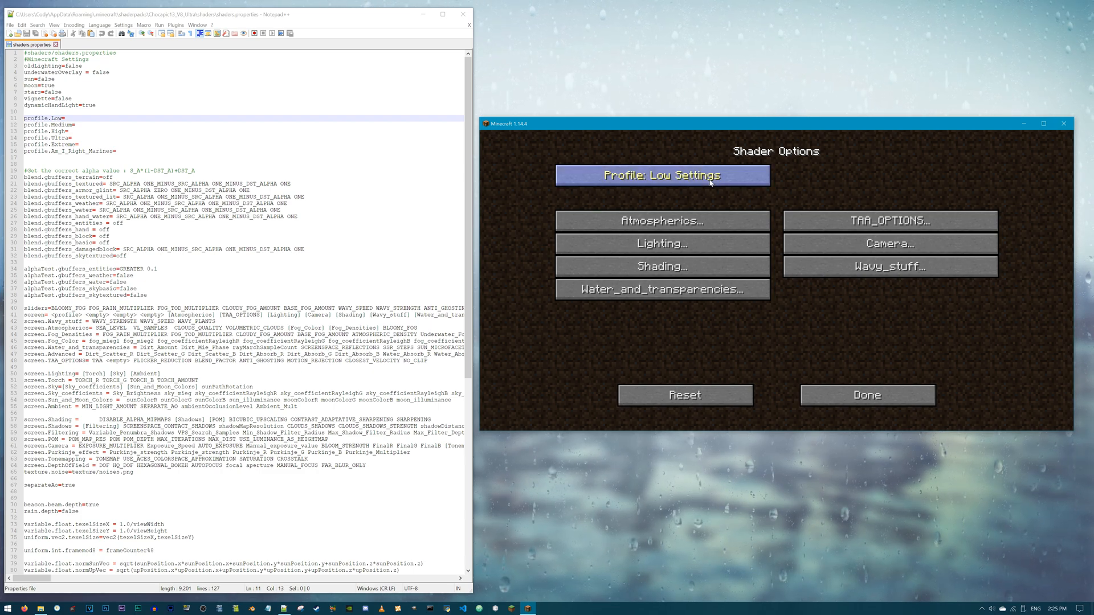
{"action": "left_click", "coordinate": [662, 174]}
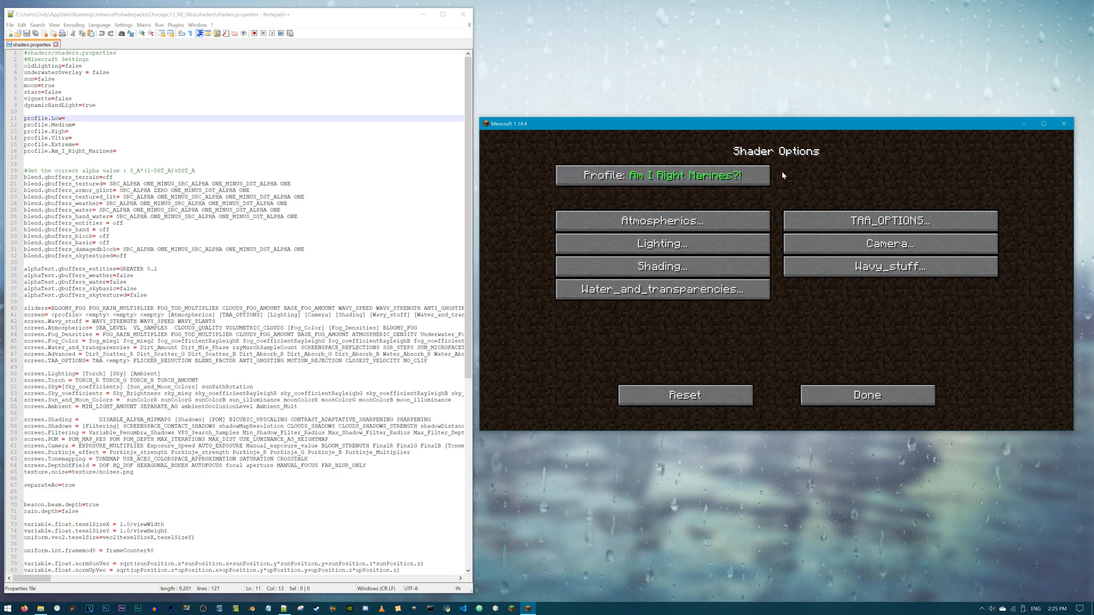
{"action": "mouse_move", "coordinate": [541, 153]}
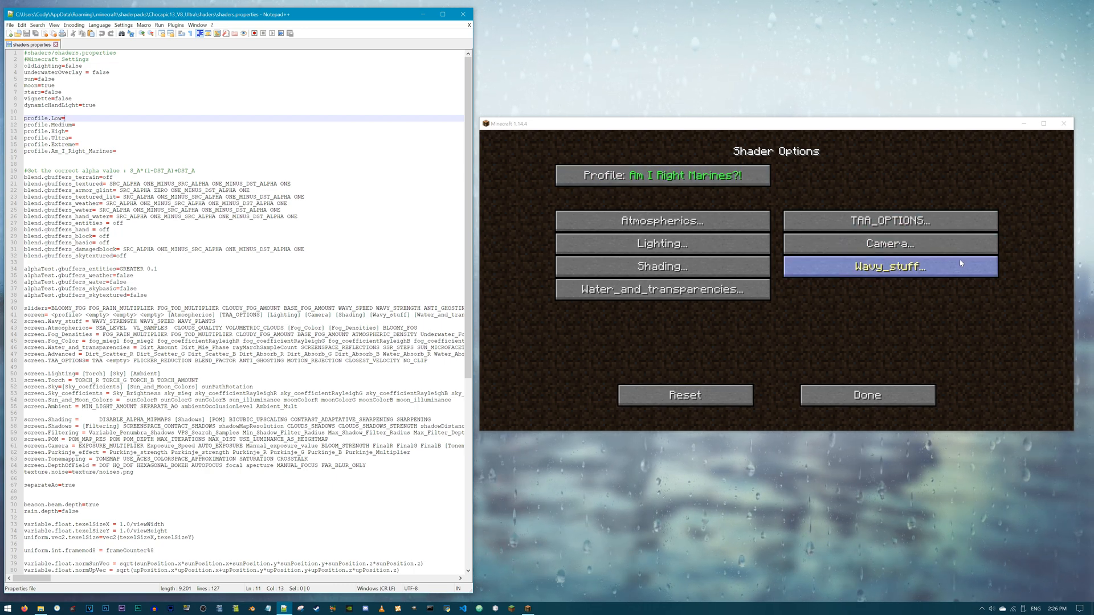
Open the Wavy_stuff page listing wave strength, wave speed and wavy plants
{"action": "left_click", "coordinate": [888, 266]}
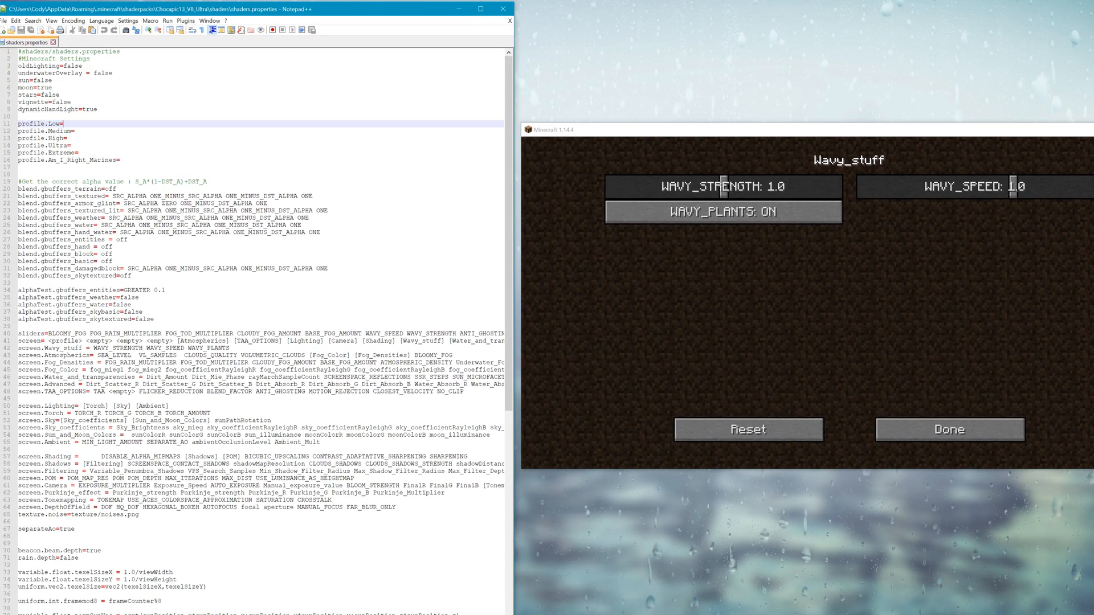
Add WAVY_SPEED=4.0 to profile.Low and begin a FLICKER_REDUCTION entry
{"action": "type", "text": "WAVY_SPEED=4.0"}
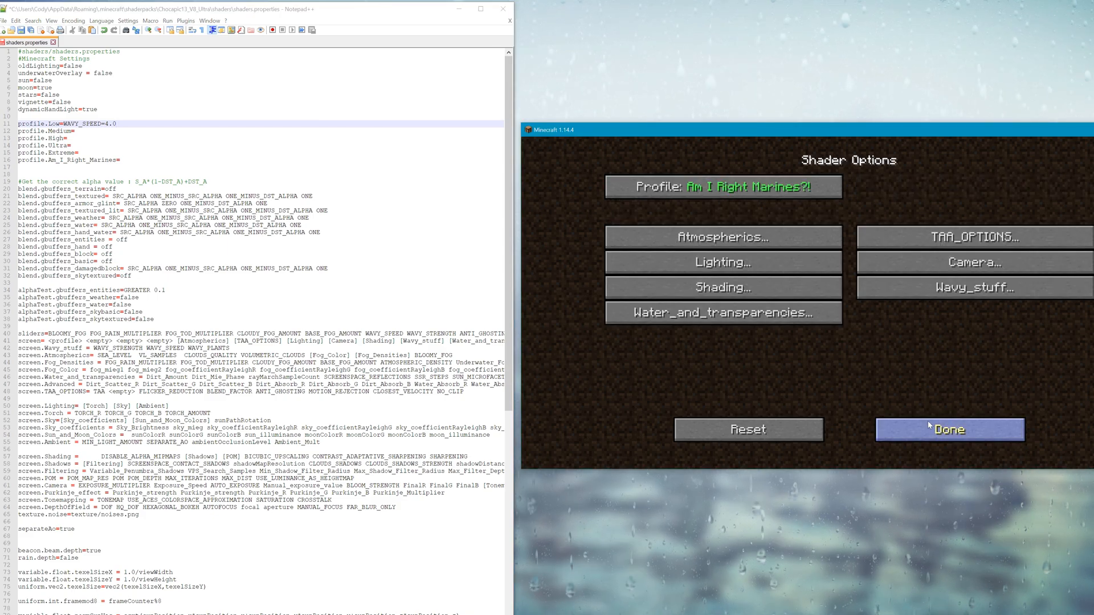
{"action": "left_click", "coordinate": [972, 237]}
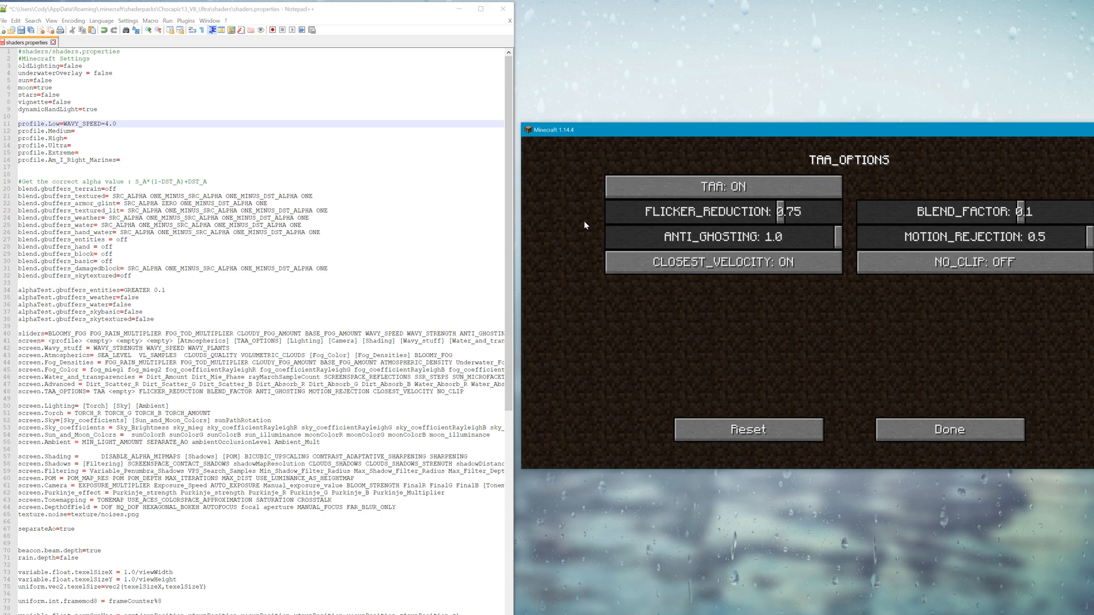
{"action": "type", "text": "FLICK"}
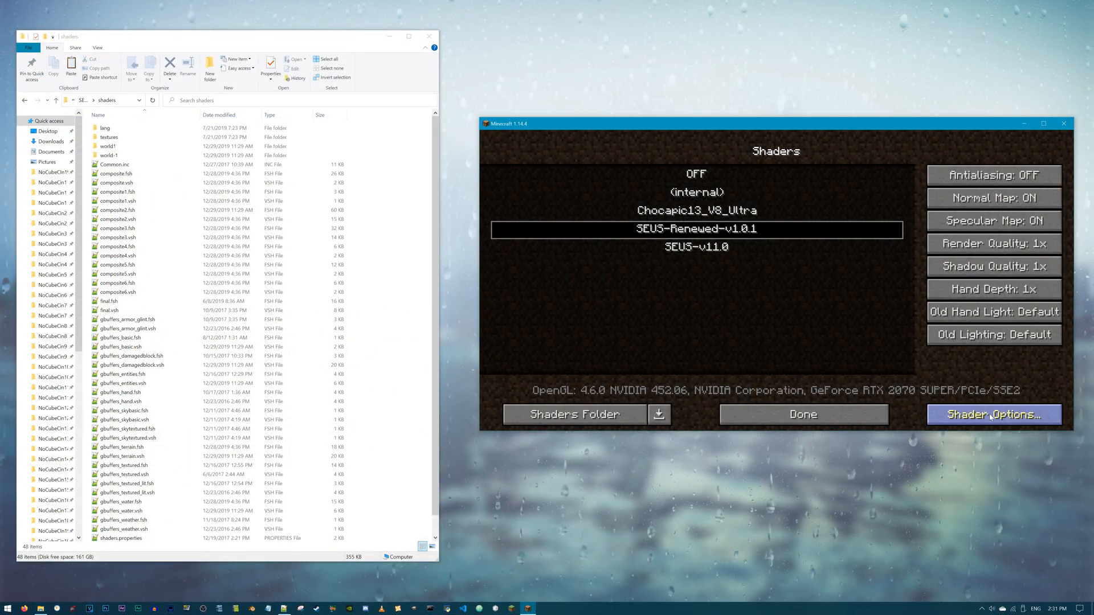
Open SEUS-Renewed-v1.0.1 Shader Options, view Advanced GI Settings, then return to the main page
{"action": "left_click", "coordinate": [994, 414]}
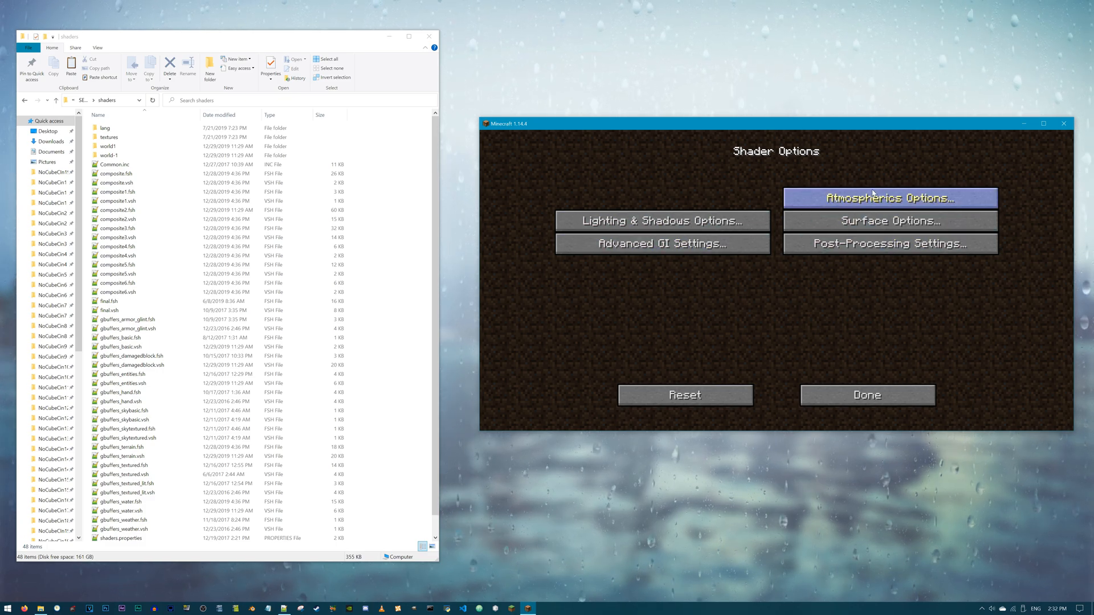
{"action": "left_click", "coordinate": [661, 221]}
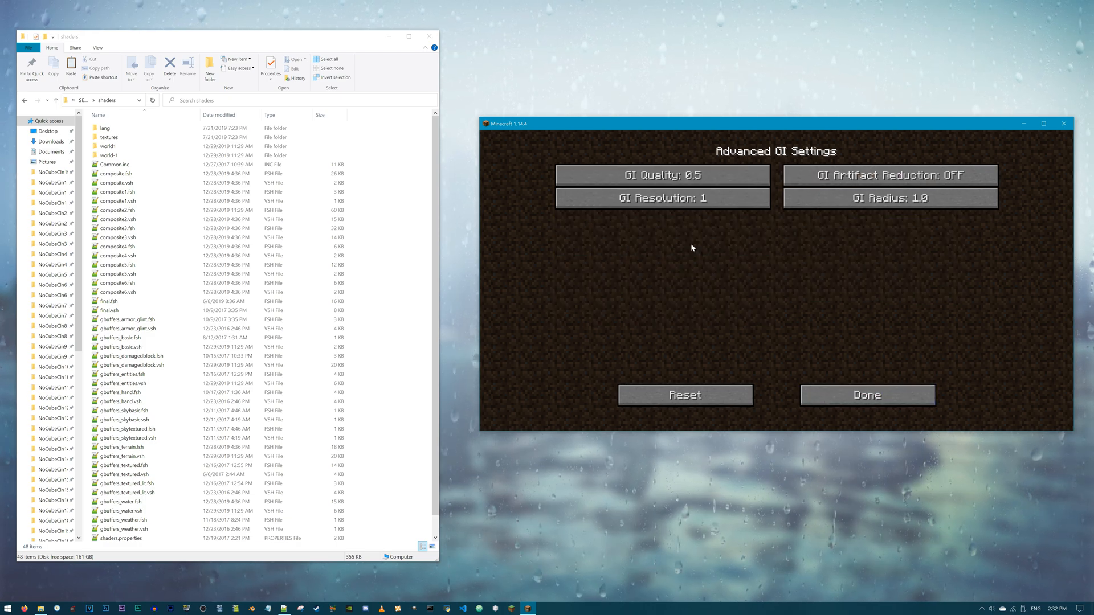
{"action": "mouse_move", "coordinate": [604, 250]}
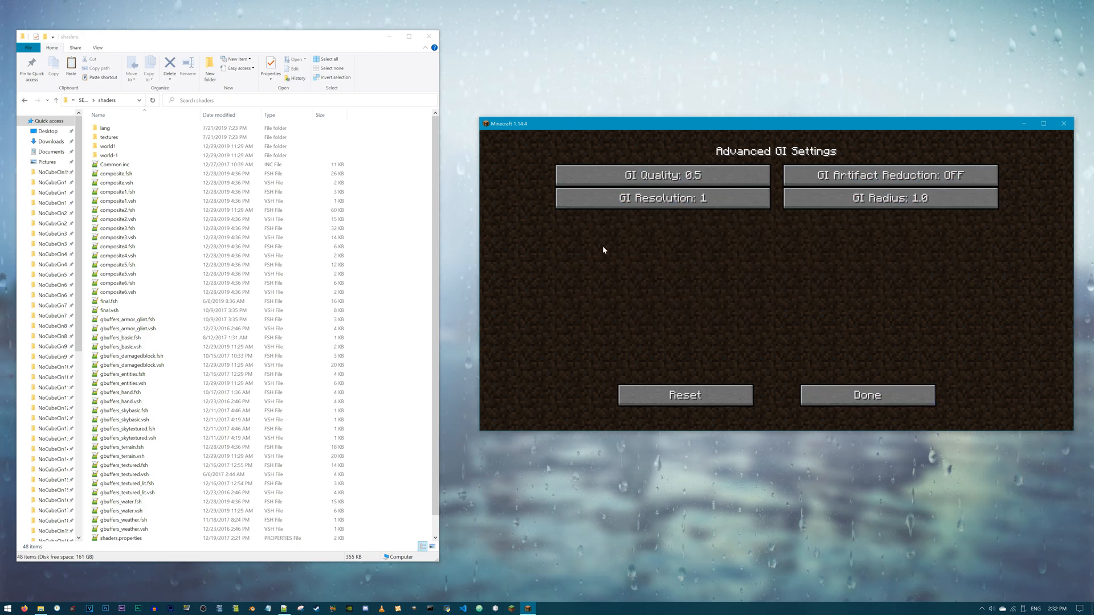
{"action": "left_click", "coordinate": [867, 395]}
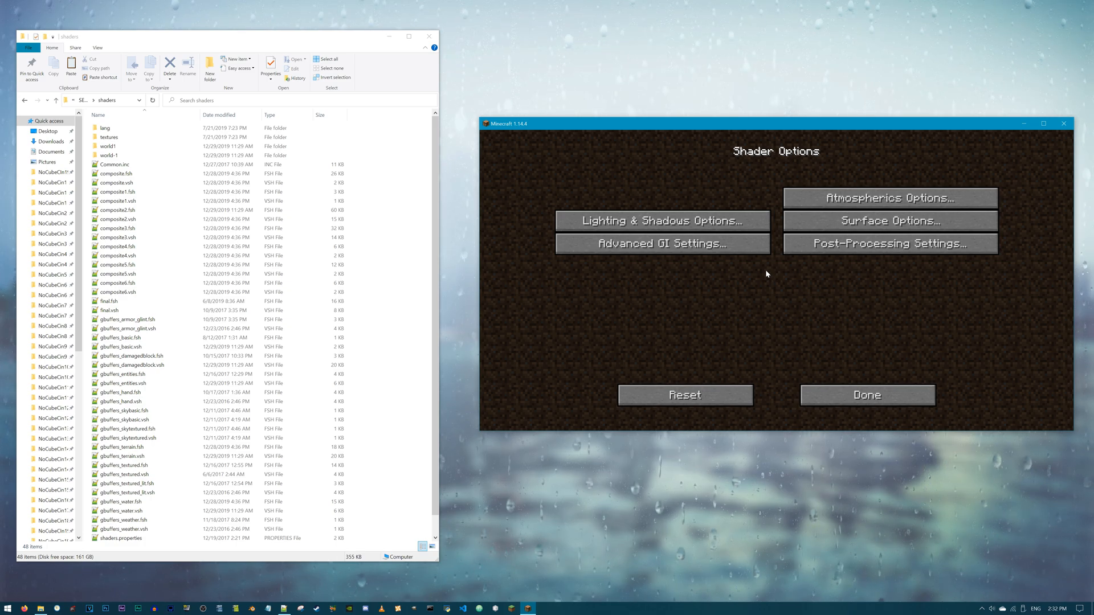
{"action": "double_click", "coordinate": [104, 127]}
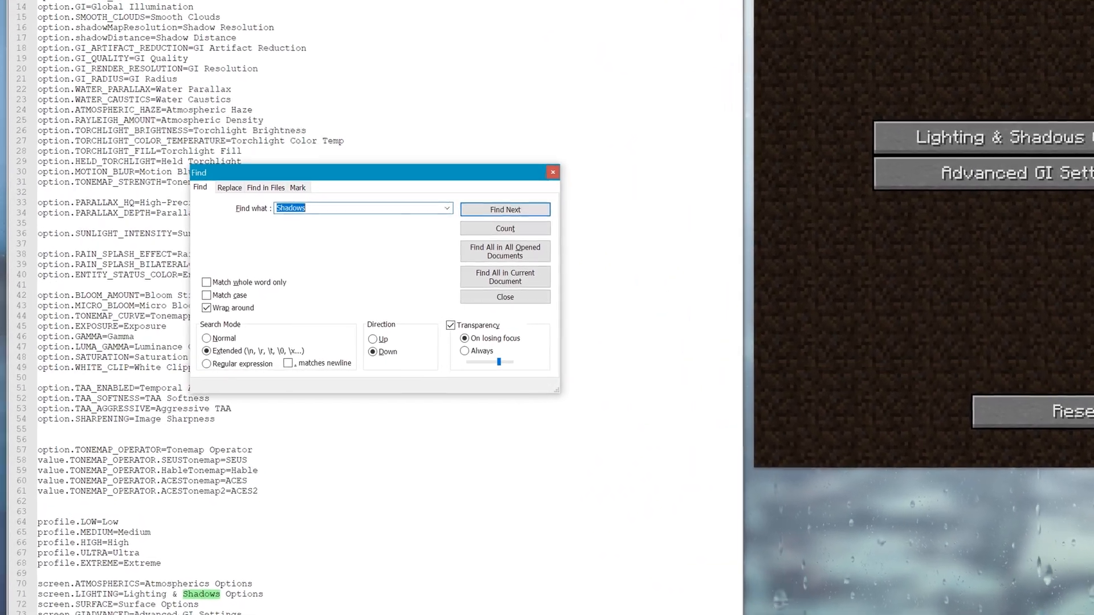
Search for 'Tonemapping Curve' to locate option.TONEMAP_CURVE on line 44
{"action": "type", "text": "Tonemapping Curve"}
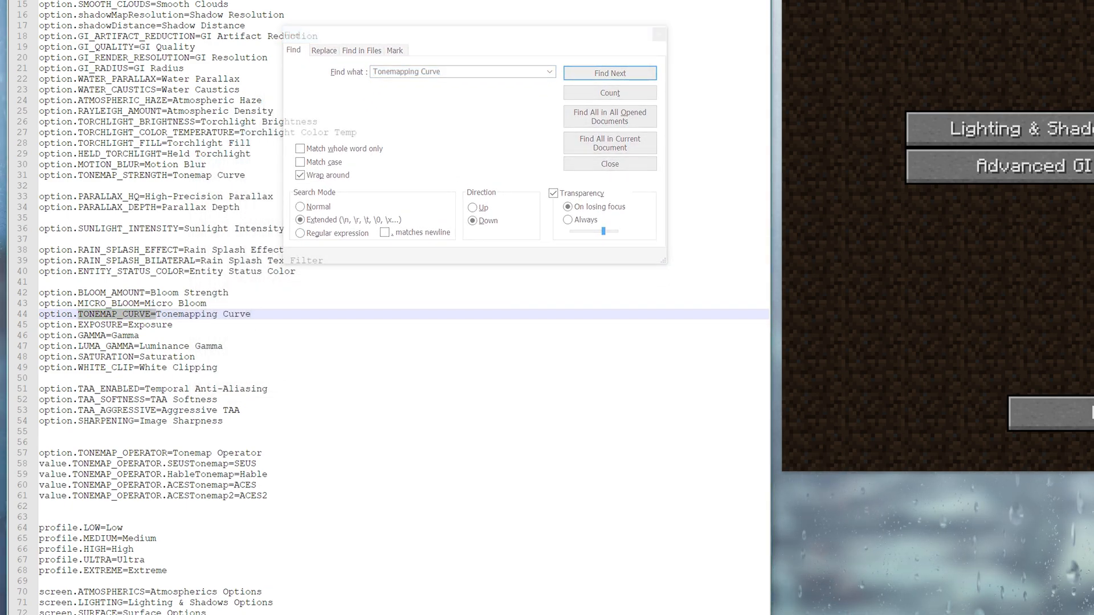
{"action": "left_click", "coordinate": [608, 73]}
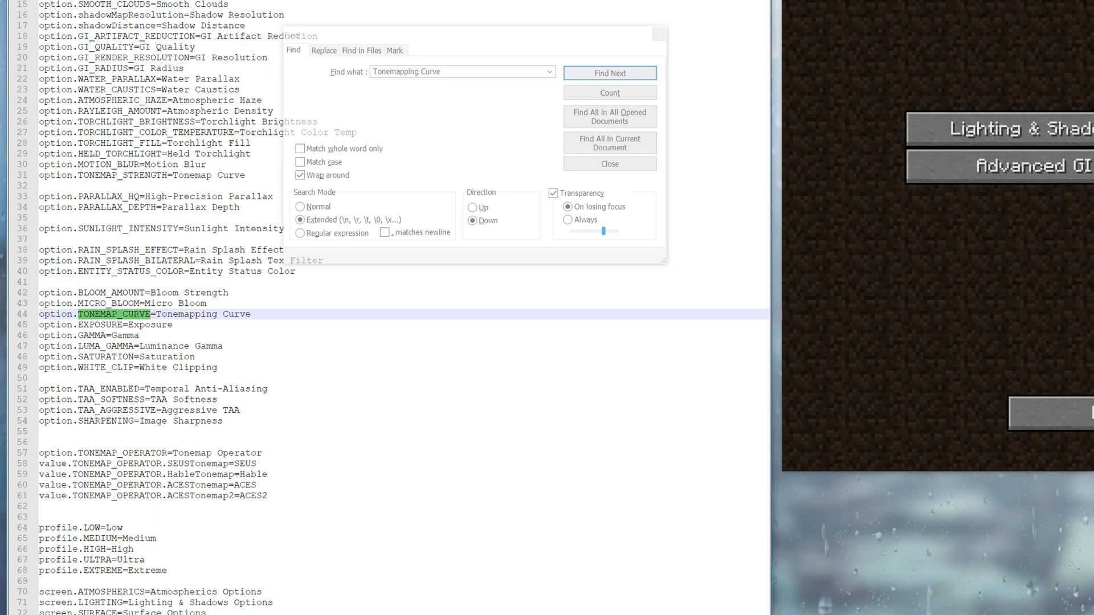
{"action": "left_click", "coordinate": [608, 72]}
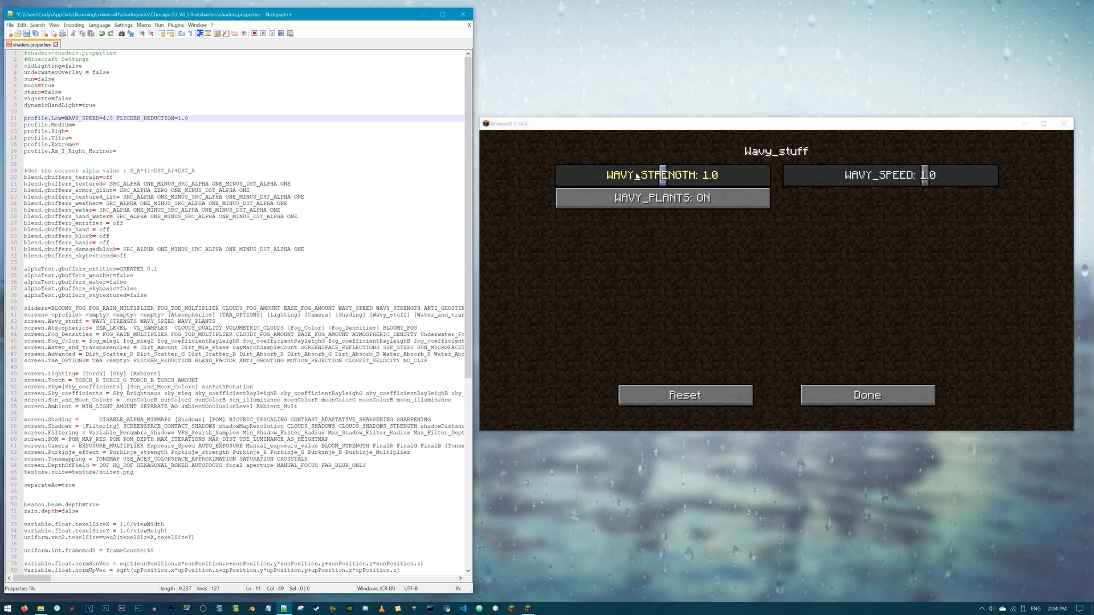
Drag Chocapic13's WAVY_STRENGTH slider on the Wavy_stuff page to 1.0
{"action": "left_click_drag", "start_coordinate": [921, 175], "coordinate": [991, 175]}
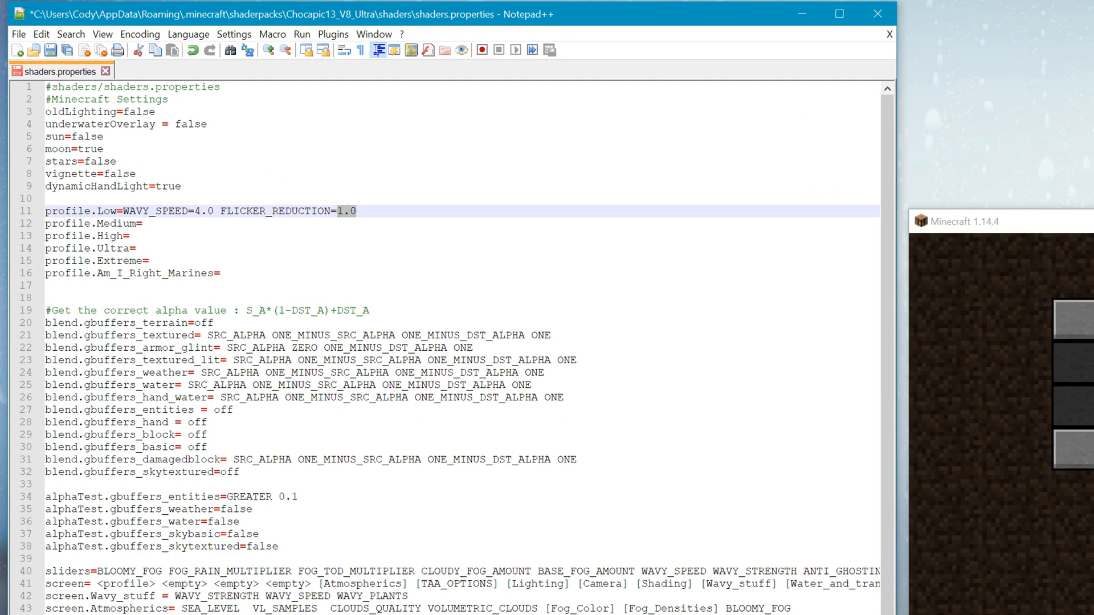
{"action": "left_click", "coordinate": [356, 210]}
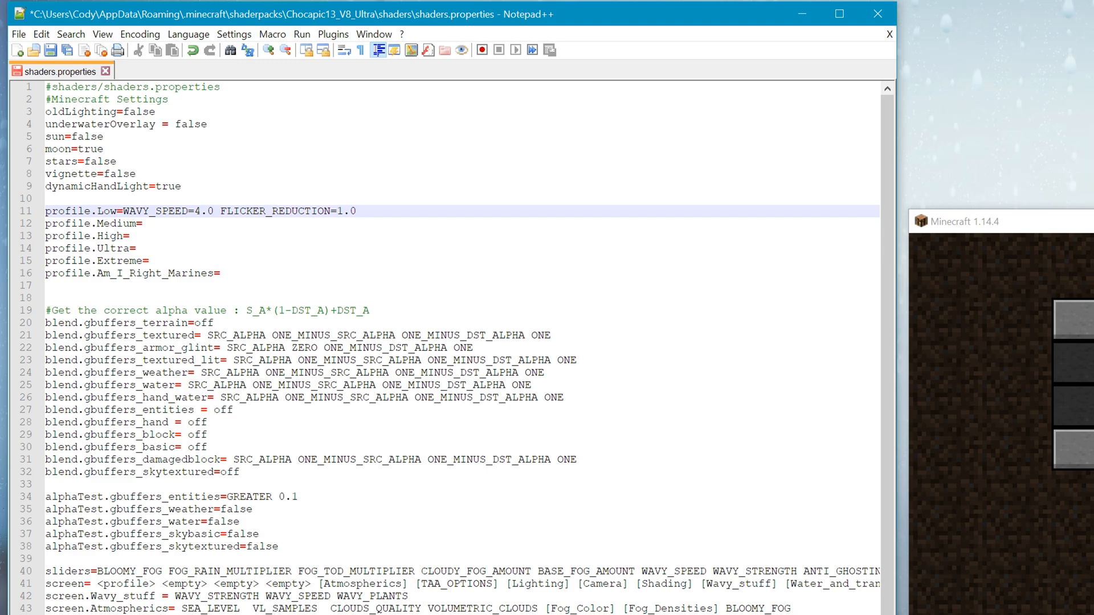
{"action": "double_click", "coordinate": [275, 211]}
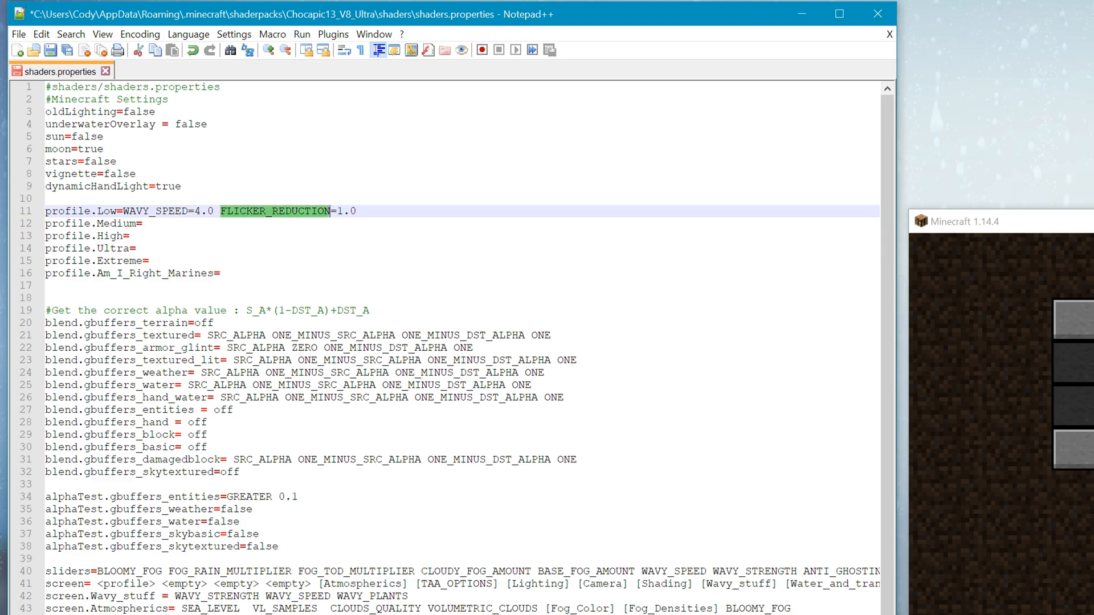
{"action": "left_click", "coordinate": [334, 211]}
{"action": "type", "text": " !T"}
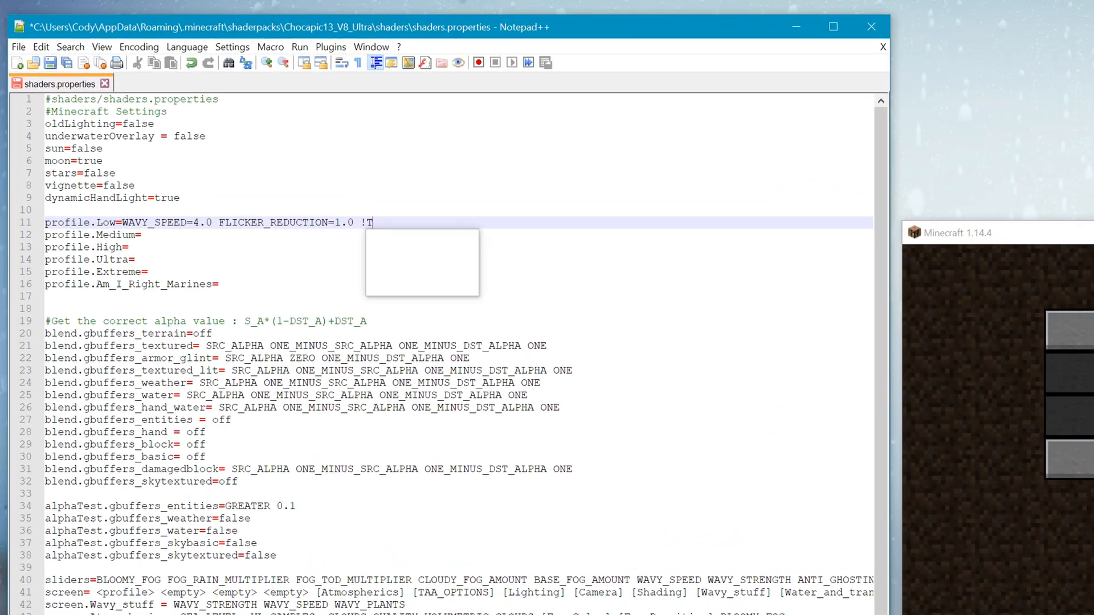
Append !TAA to the profile.Low line and set profile.Medium to TAA
{"action": "type", "text": "AA"}
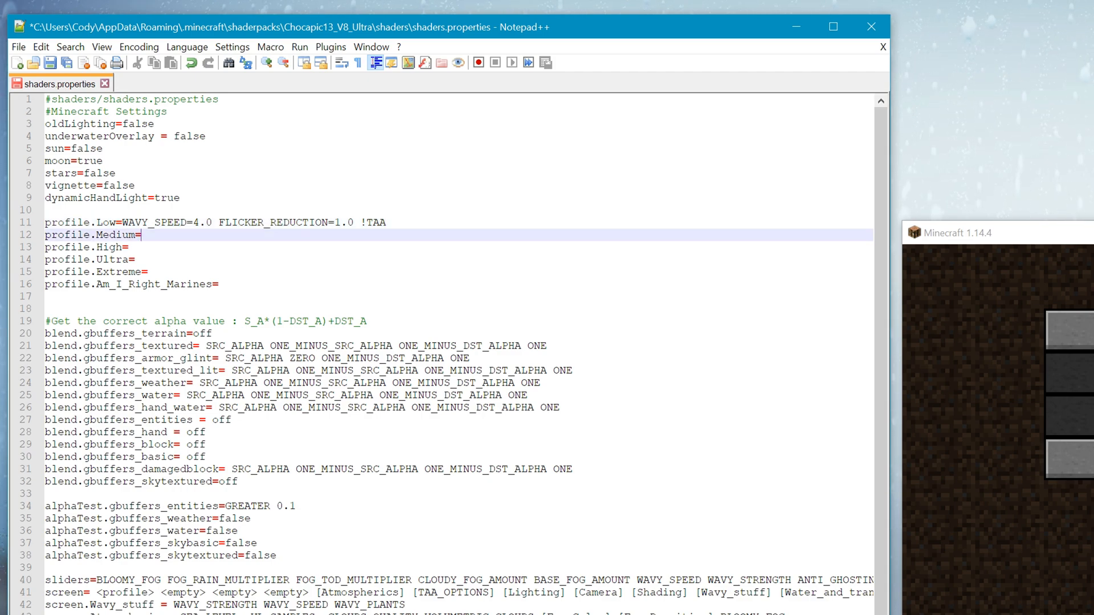
{"action": "type", "text": "TAA"}
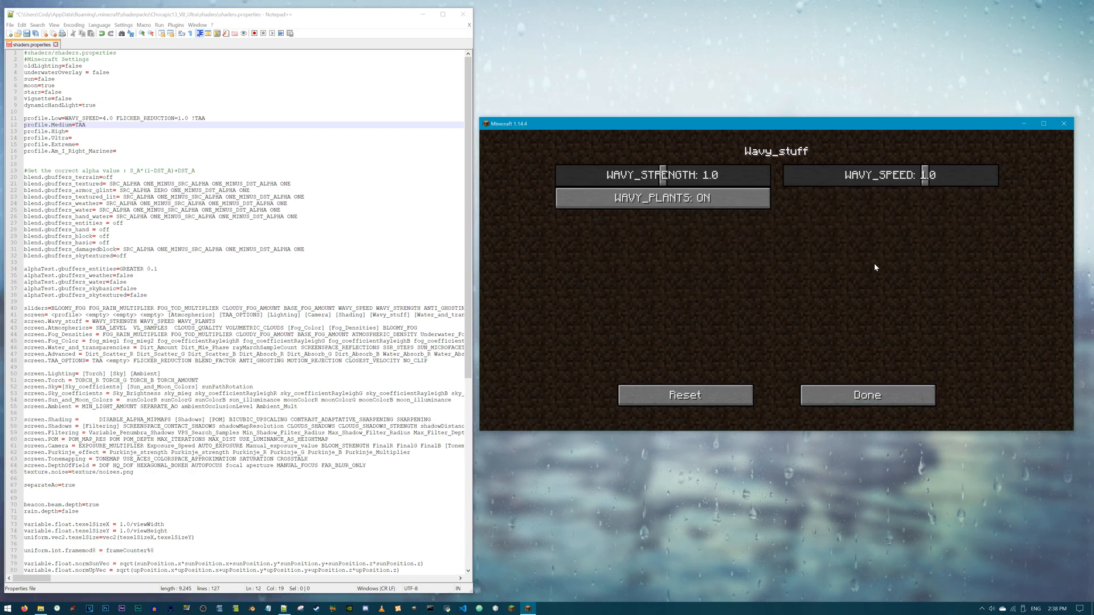
{"action": "mouse_move", "coordinate": [662, 199]}
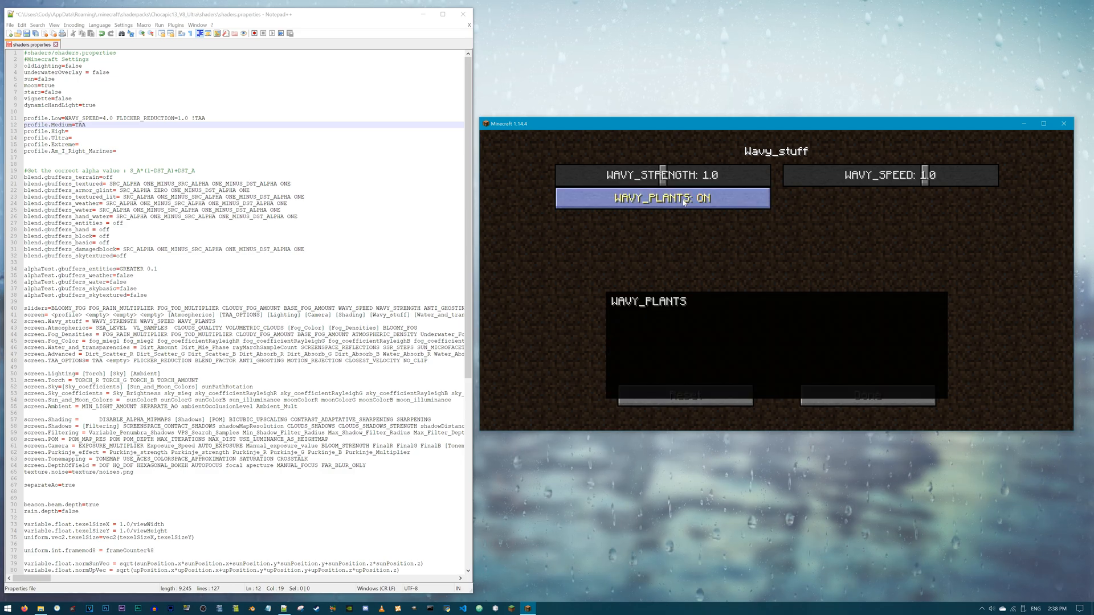
{"action": "mouse_move", "coordinate": [708, 221]}
{"action": "type", "text": " !"}
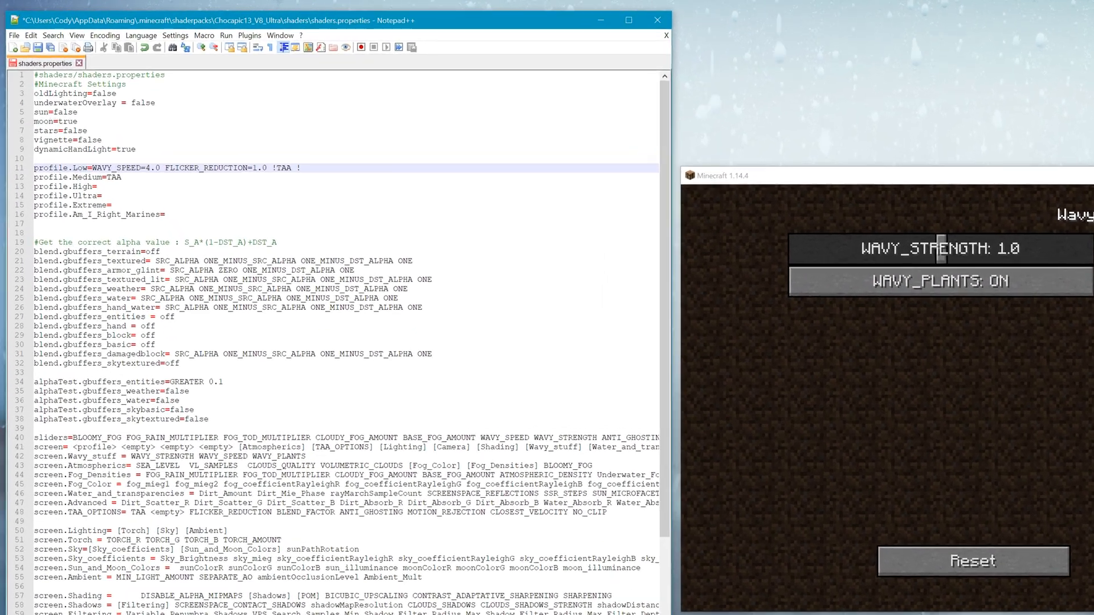
Add !WAVY_PLANTS after !TAA on the profile.Low line
{"action": "type", "text": "WAVY_PLANTS"}
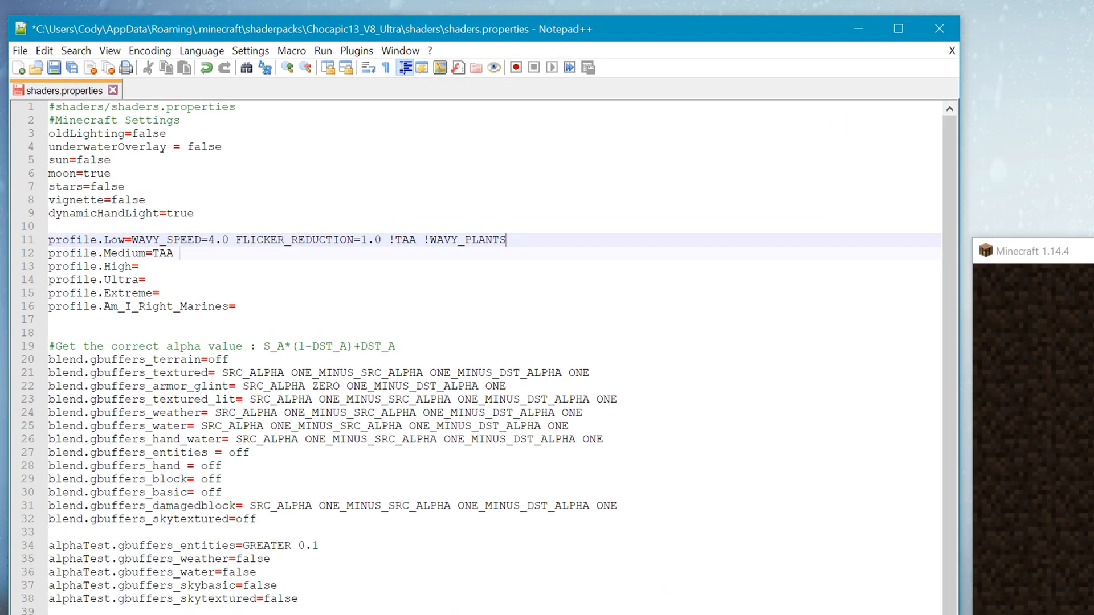
{"action": "type", "text": "WAVY_PLANTS"}
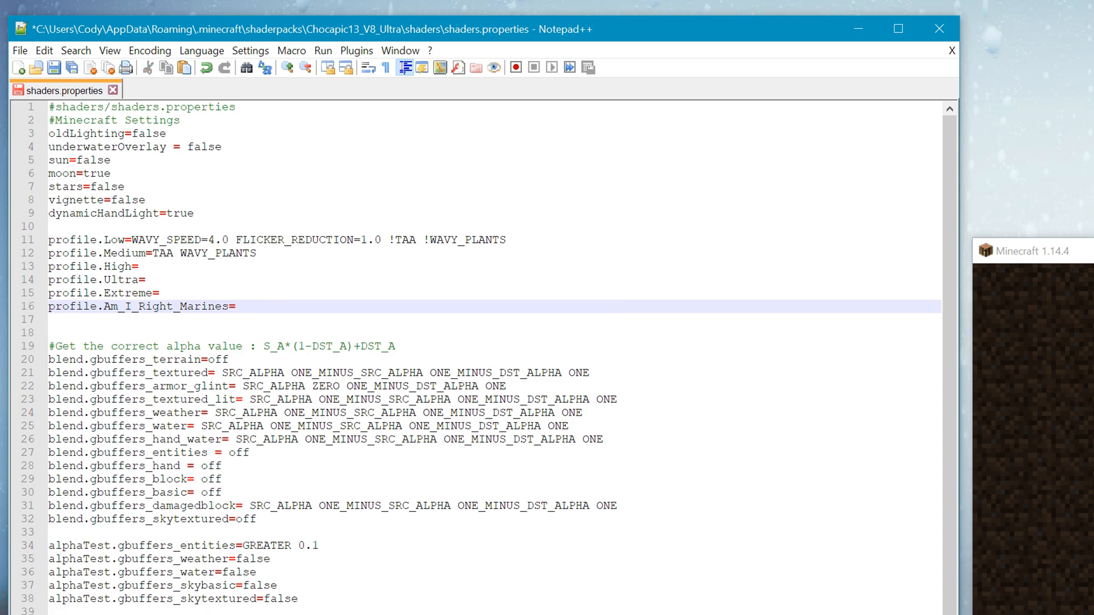
Set profile.Am_I_Right_Marines equal to profile.Low
{"action": "type", "text": "profile.lo"}
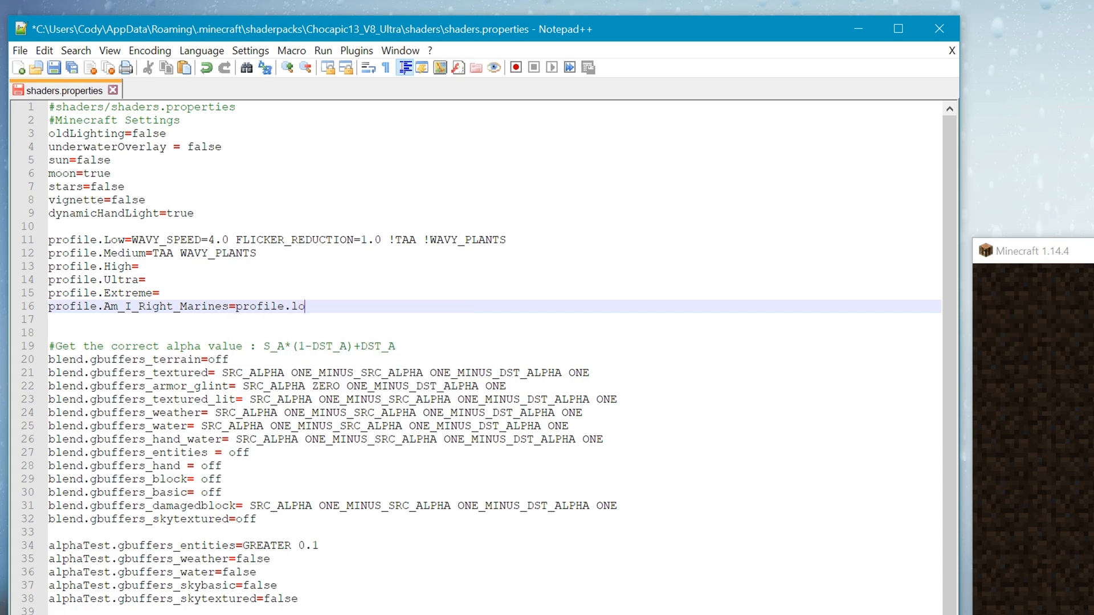
{"action": "type", "text": "w"}
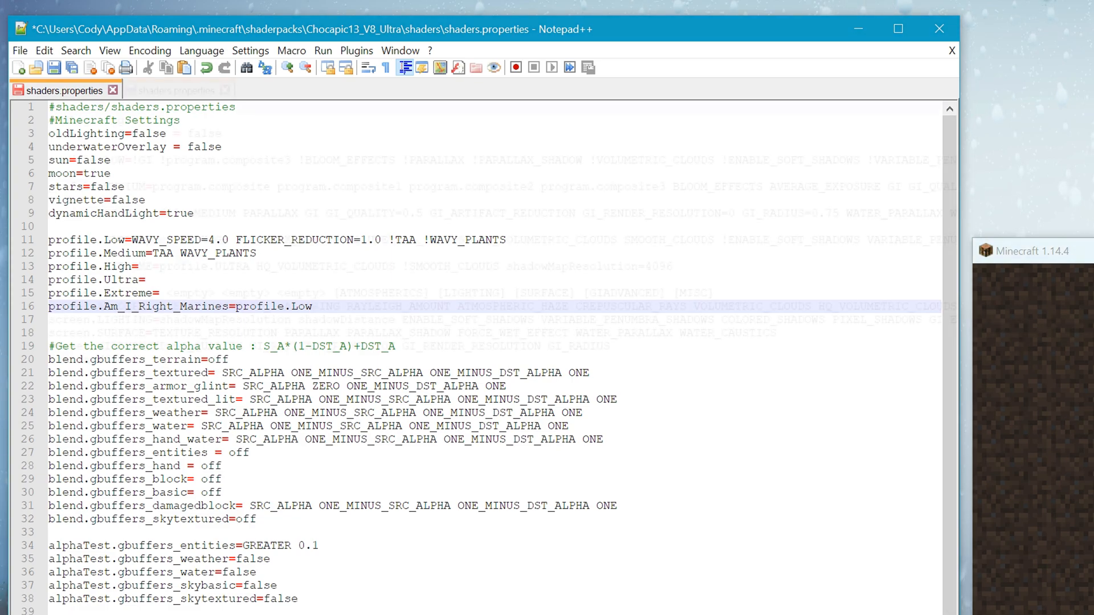
{"action": "left_click", "coordinate": [175, 90]}
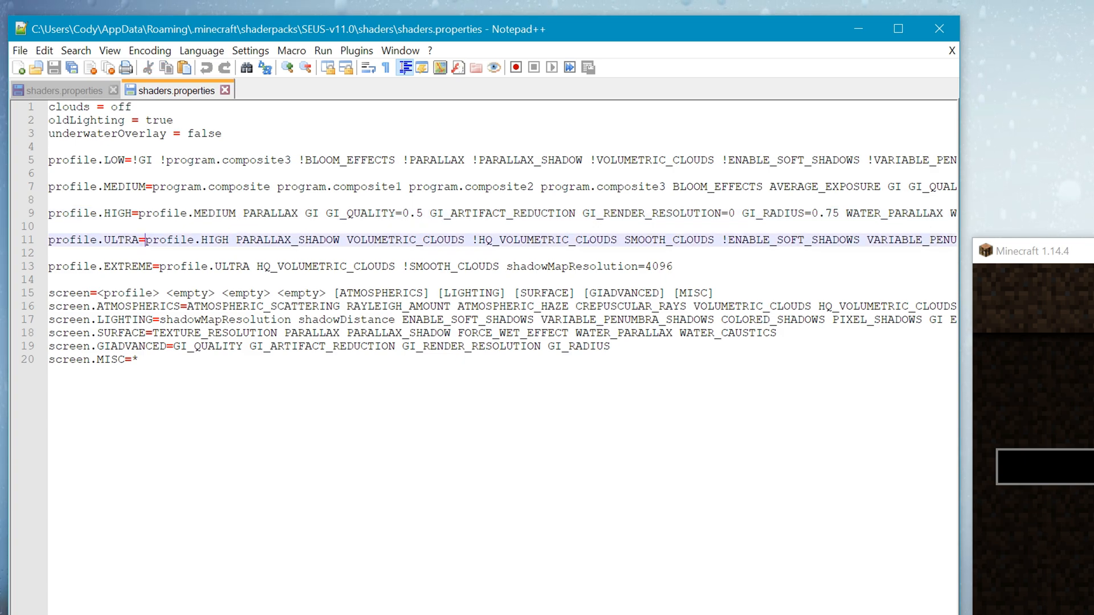
Highlight the parent profile.ULTRA on SEUS-v11.0's profile.EXTREME line
{"action": "double_click", "coordinate": [184, 239]}
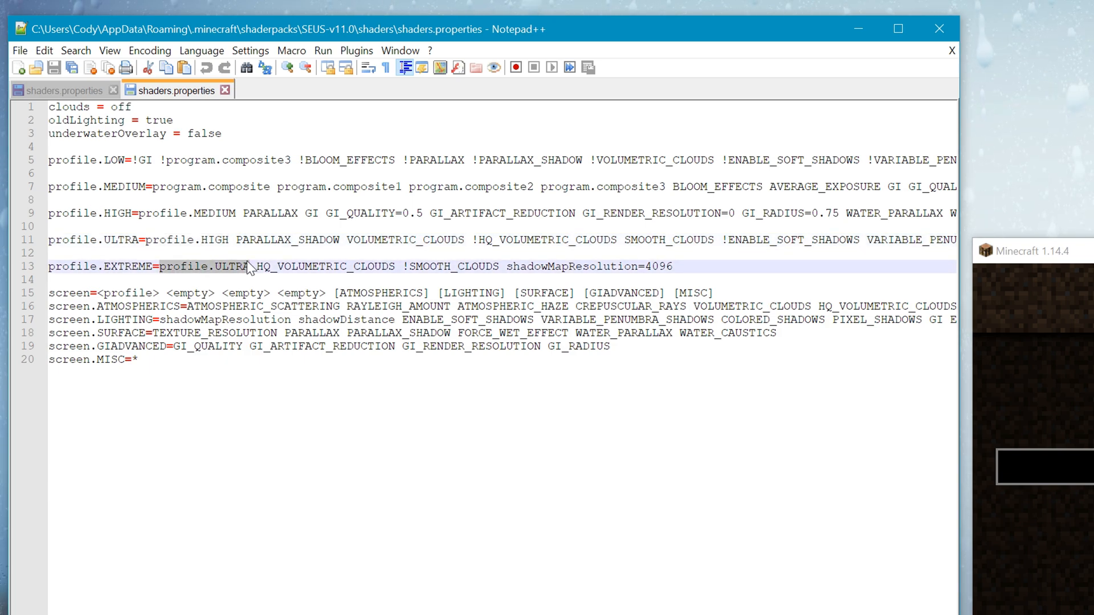
{"action": "left_click", "coordinate": [247, 266]}
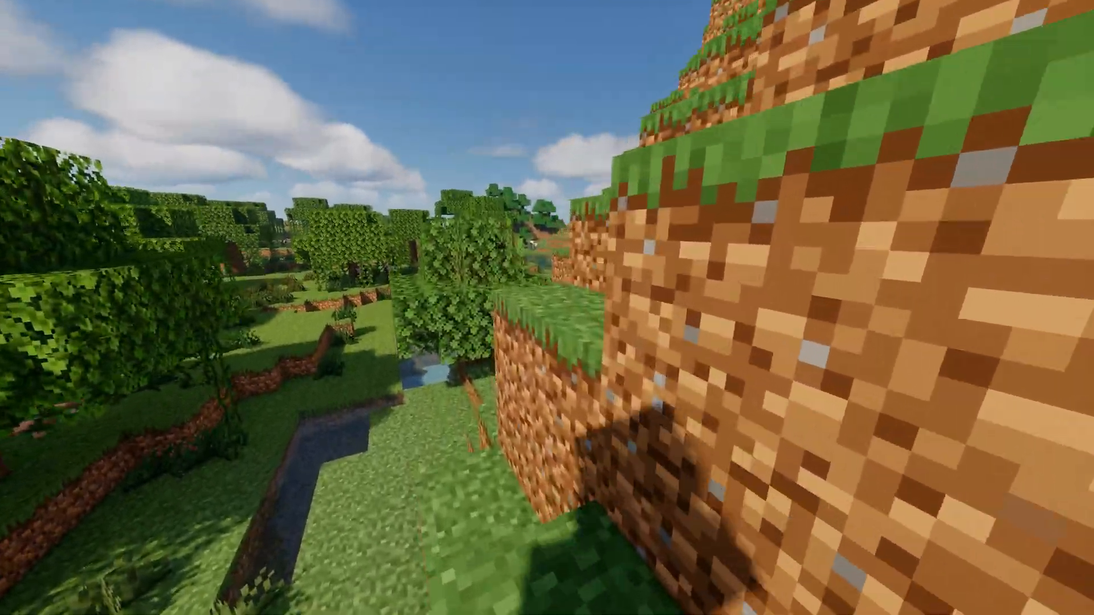
{"action": "mouse_move", "coordinate": [547, 308]}
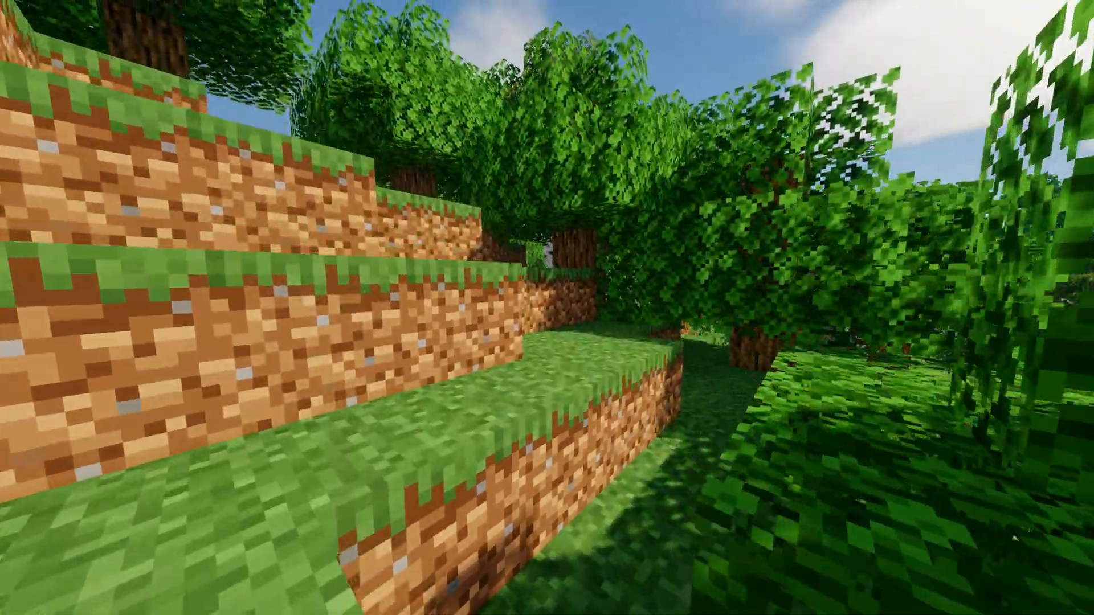
{"action": "mouse_move", "coordinate": [547, 308]}
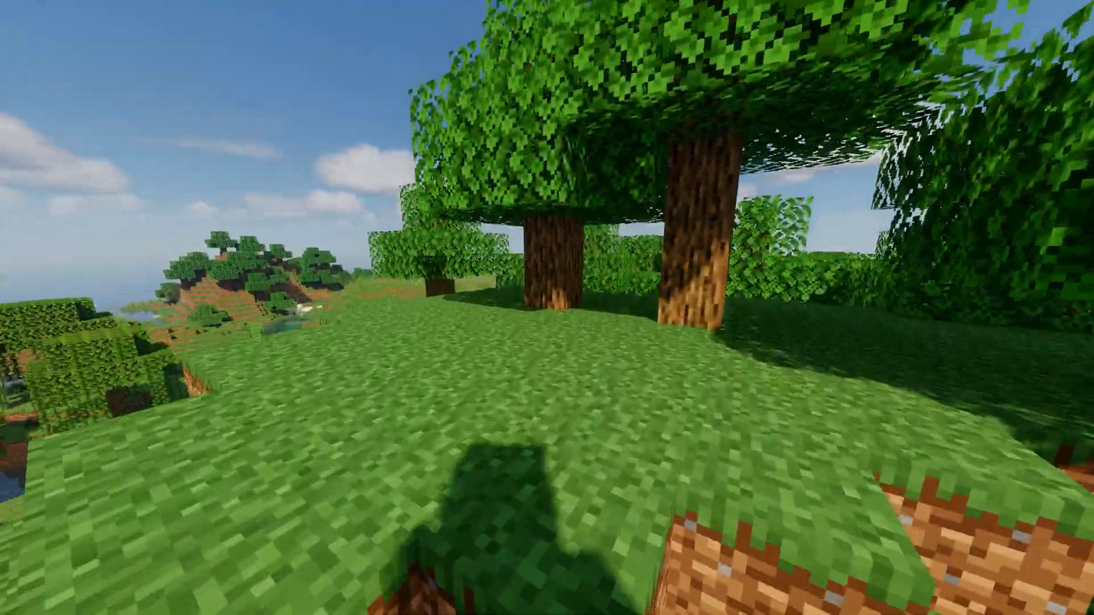